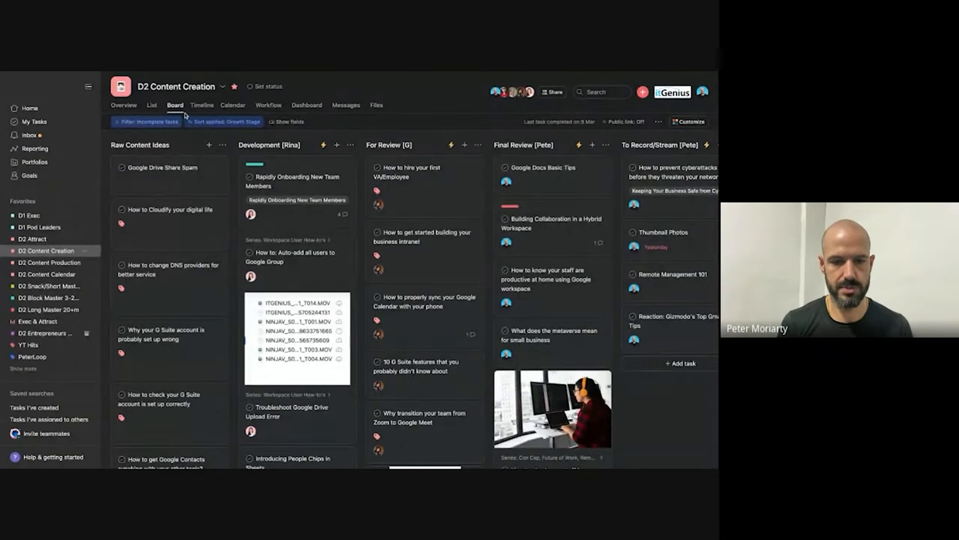
Step: Scroll the D2 Content Creation board and open the Rapidly Onboarding New Team Members task
scroll("right", 3)
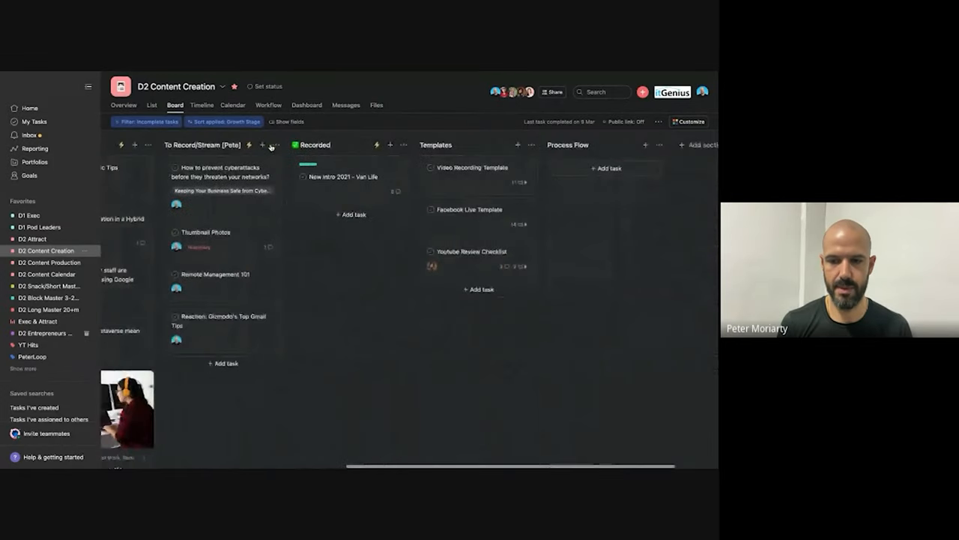
scroll("left", 3)
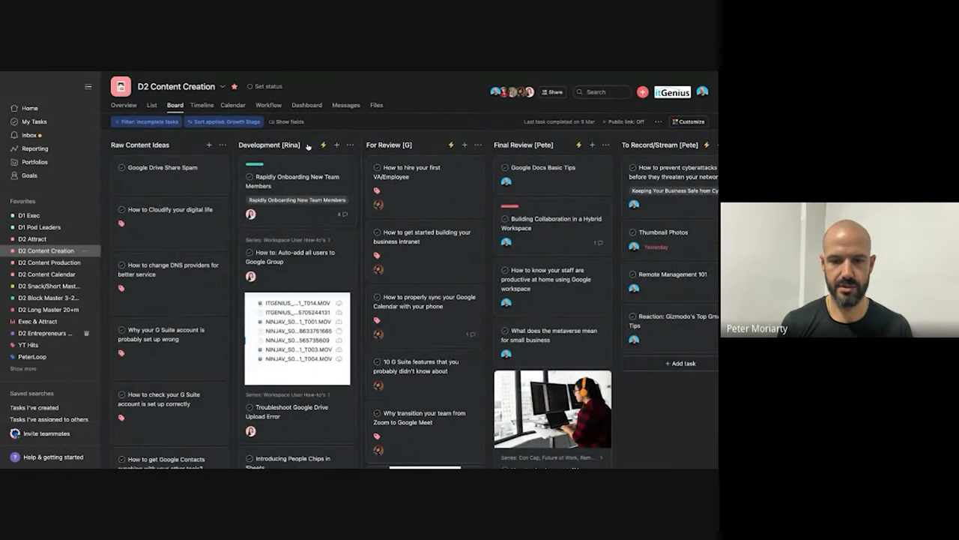
mouse_move(404, 150)
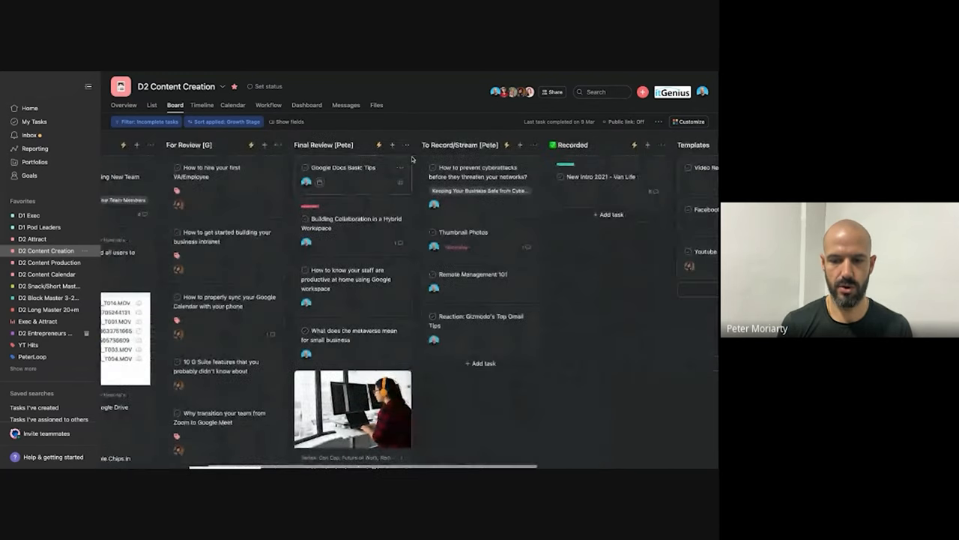
scroll("left", 3)
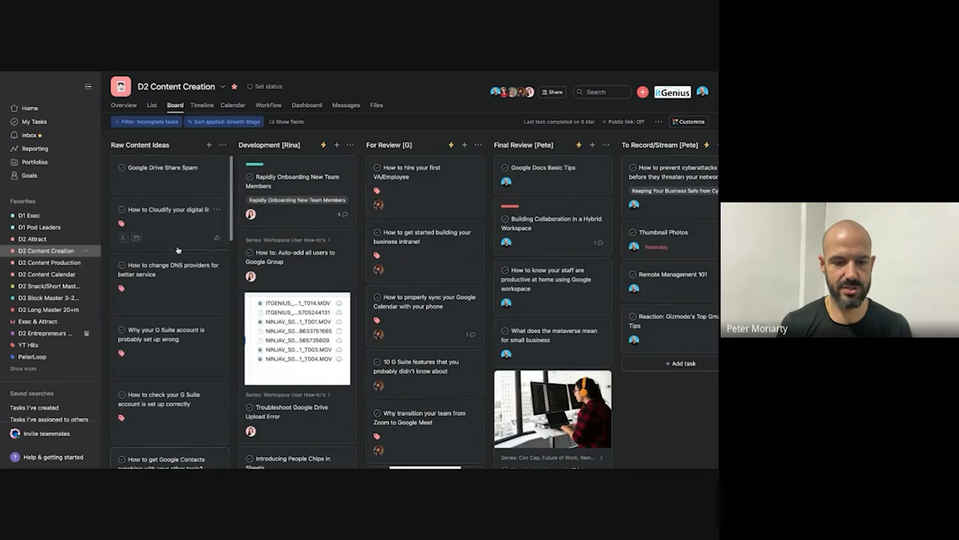
mouse_move(176, 286)
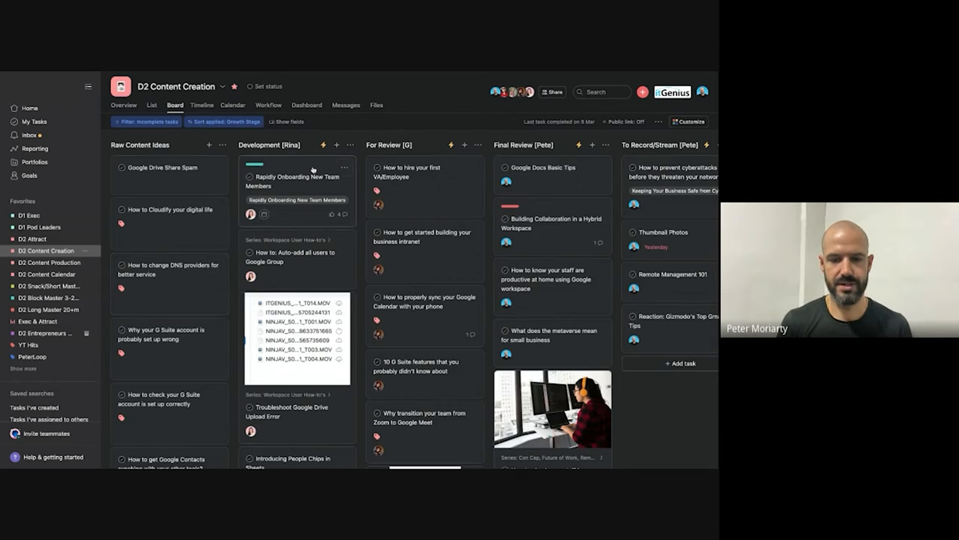
mouse_move(298, 213)
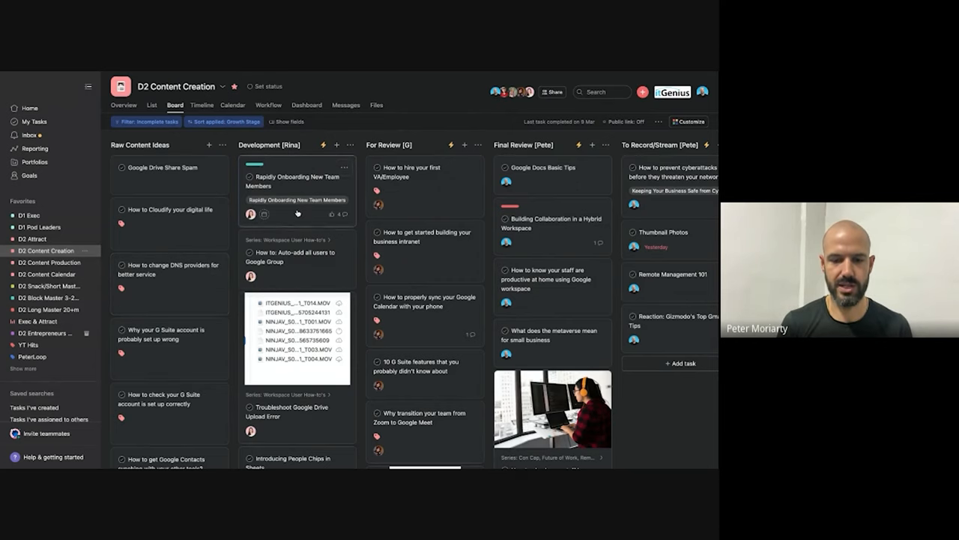
left_click(294, 181)
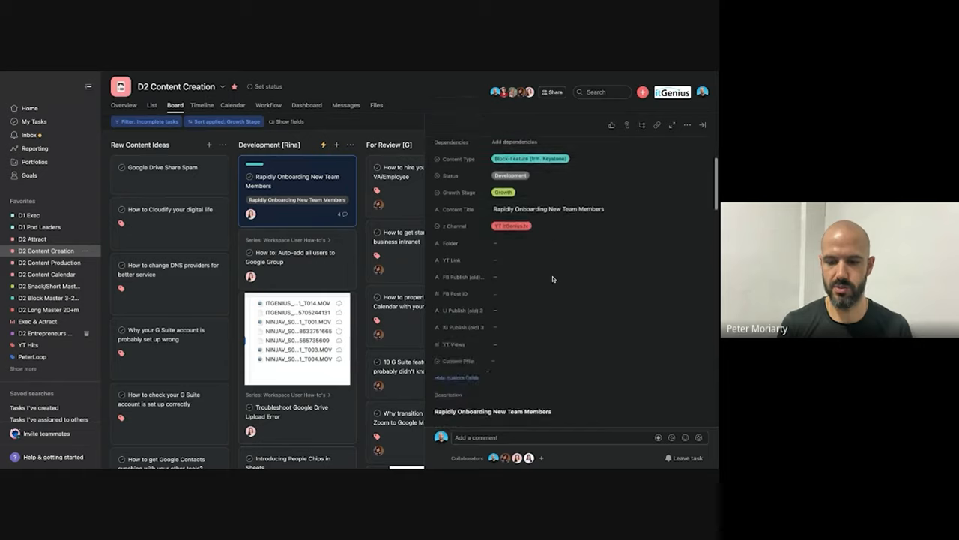
scroll("down", 3)
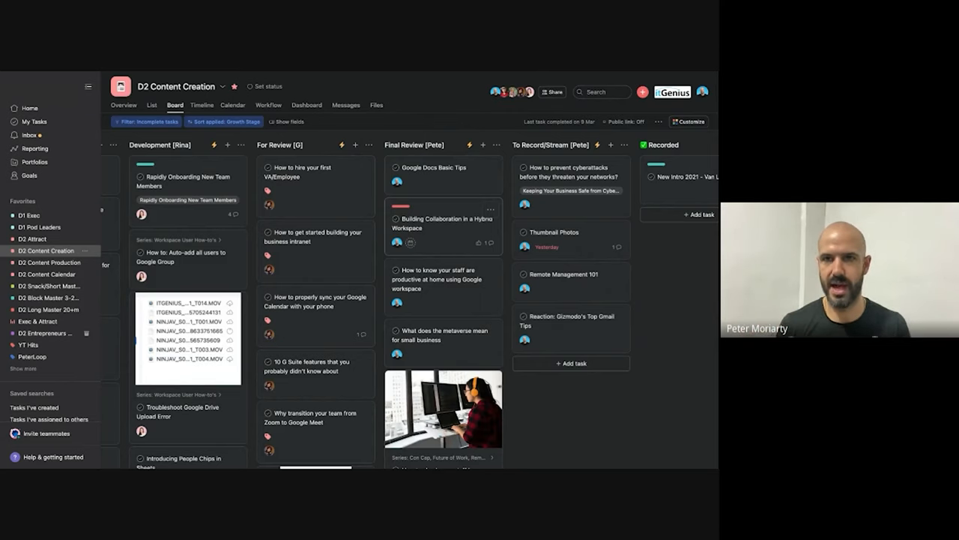
Step: Look over the D2 Content Production board, then return to D2 Content Creation
scroll("right", 3)
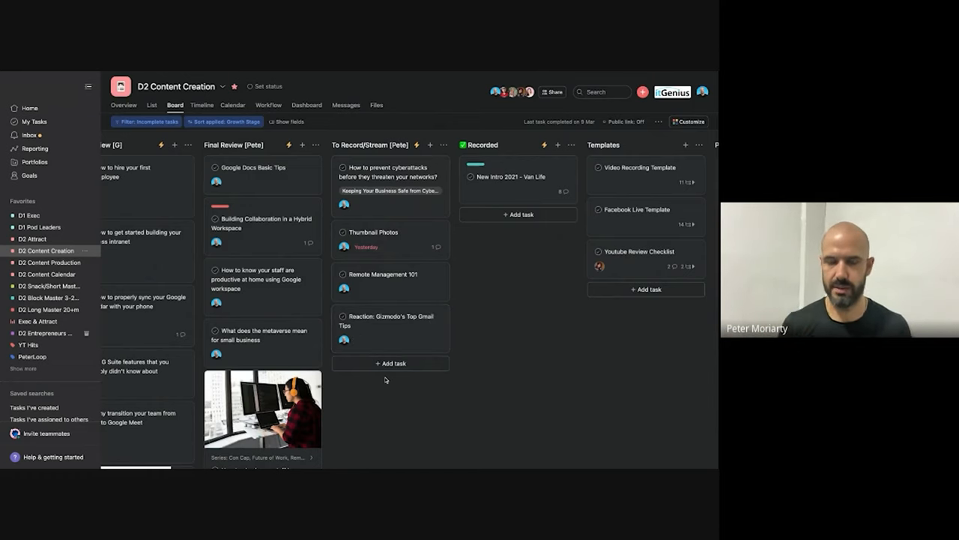
scroll("right", 3)
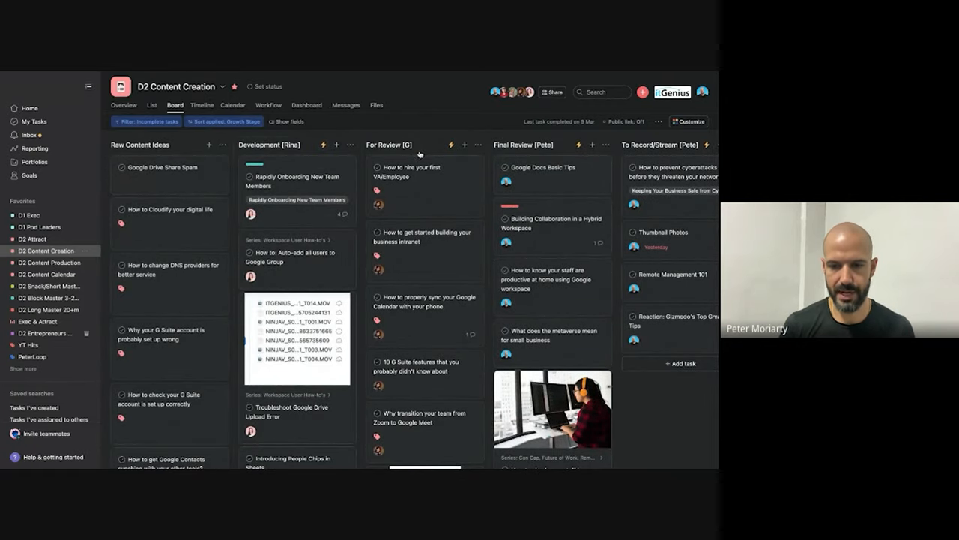
scroll("right", 3)
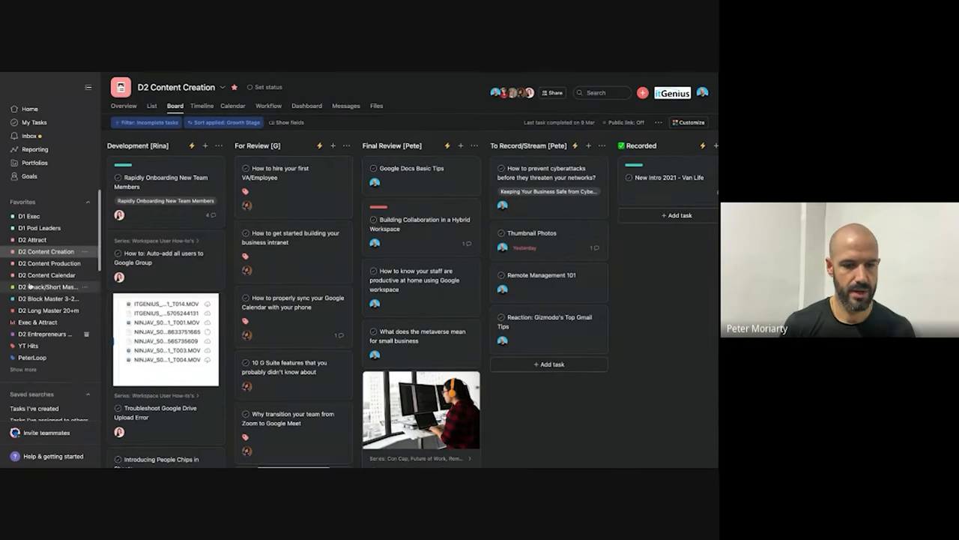
left_click(50, 263)
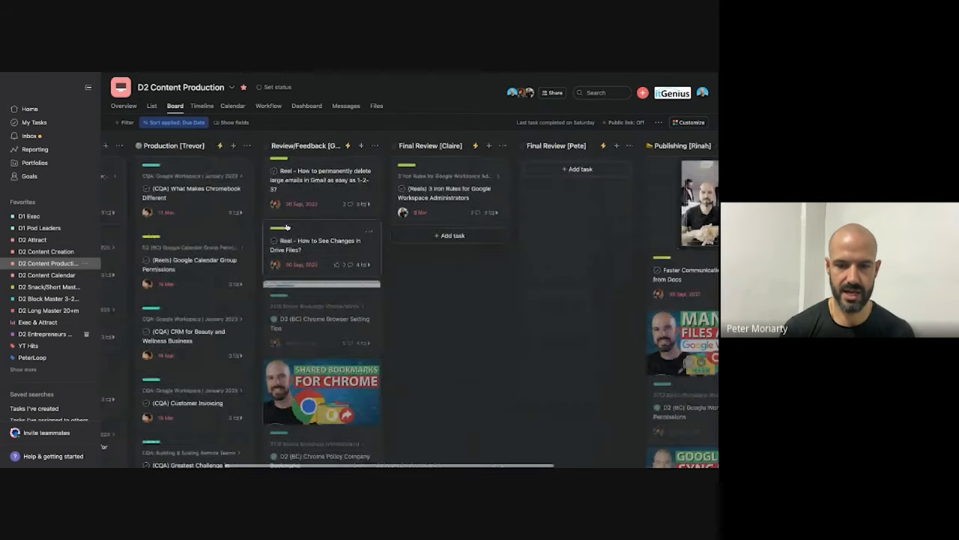
scroll("right", 3)
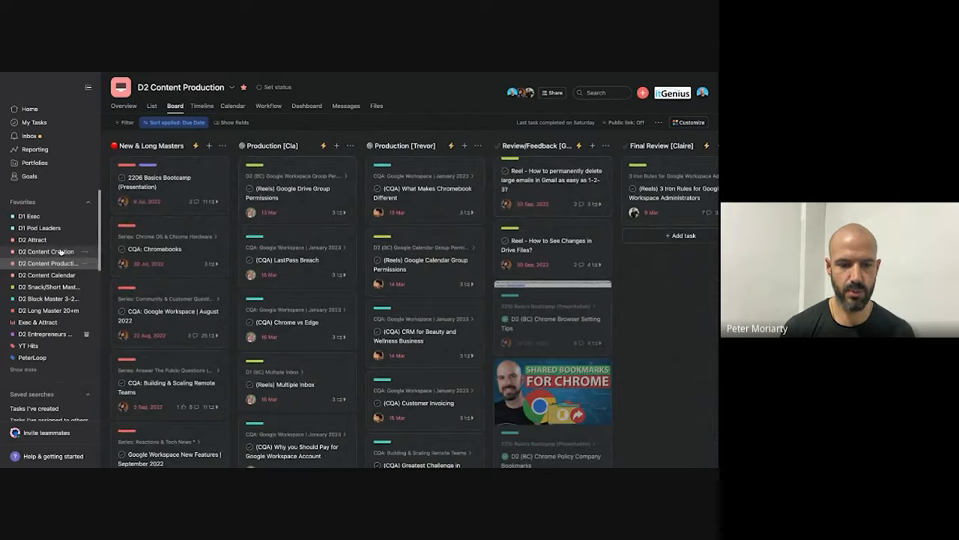
left_click(46, 251)
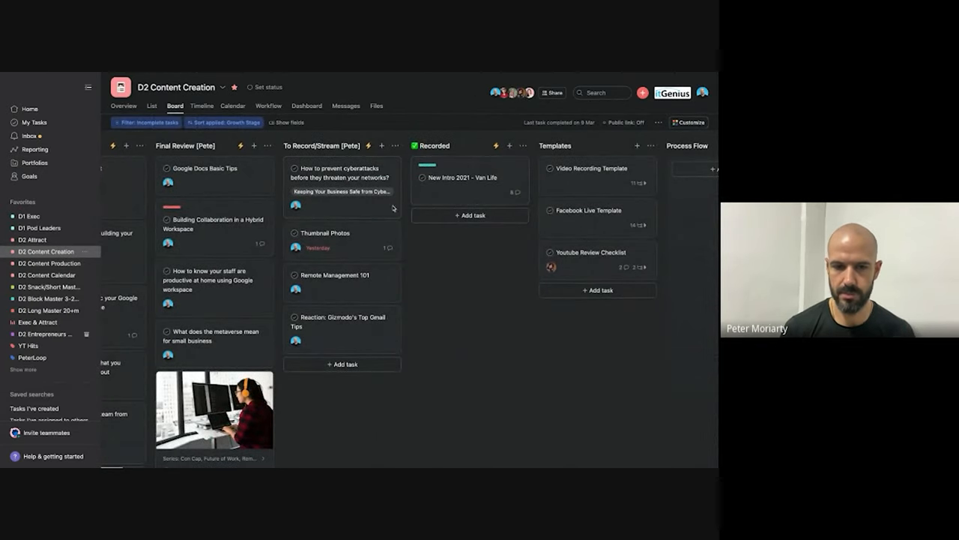
mouse_move(354, 236)
type("R")
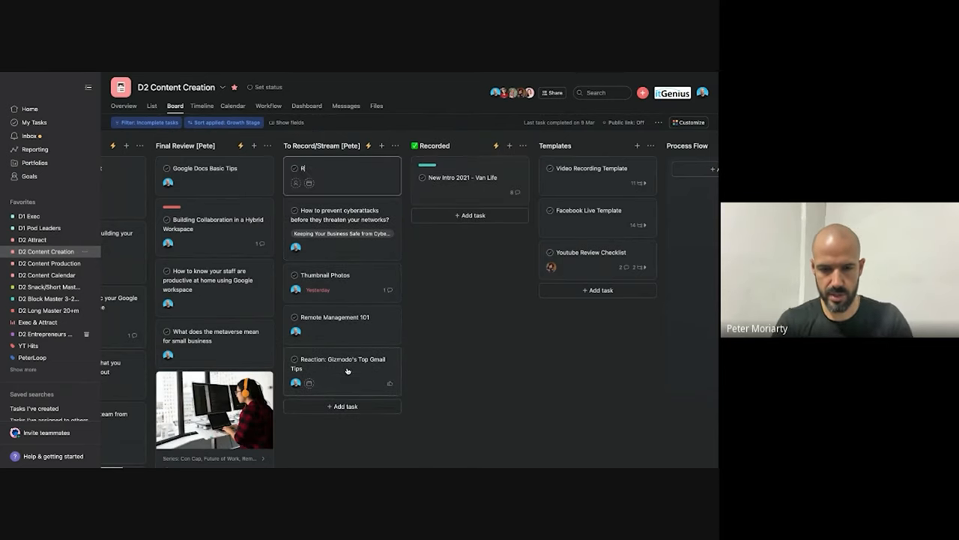
Step: Create a Test Content task in Recorded, view its new subtasks, then go to D2 Content Production
type("Test Content")
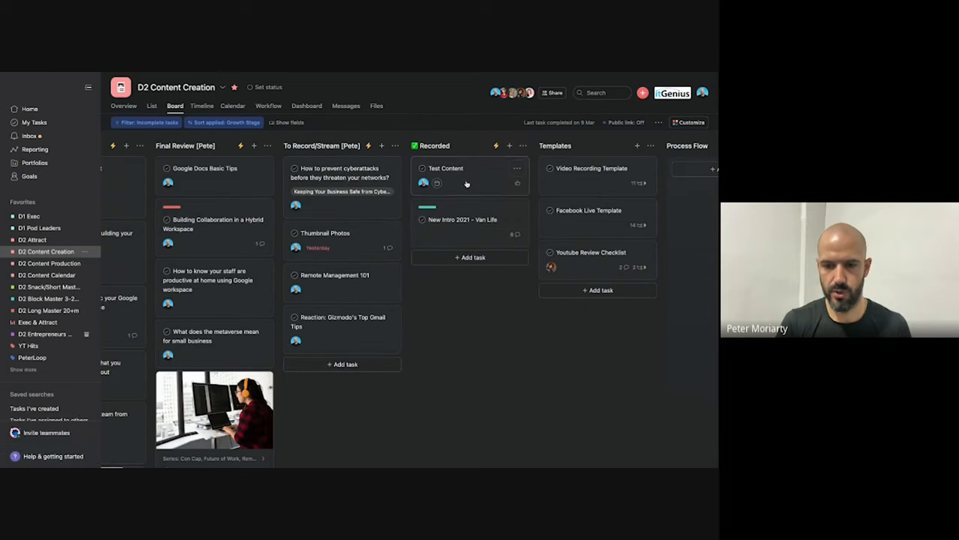
left_click(444, 168)
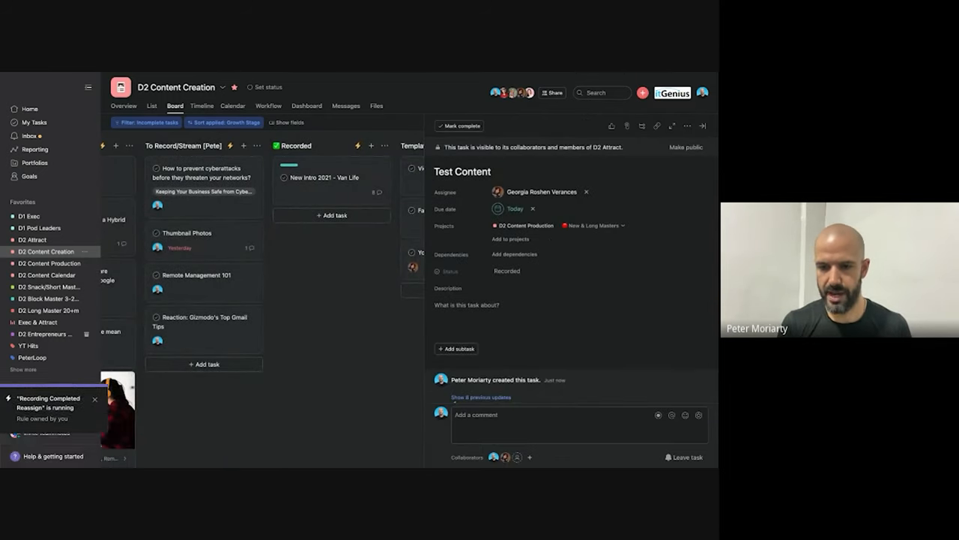
left_click(456, 349)
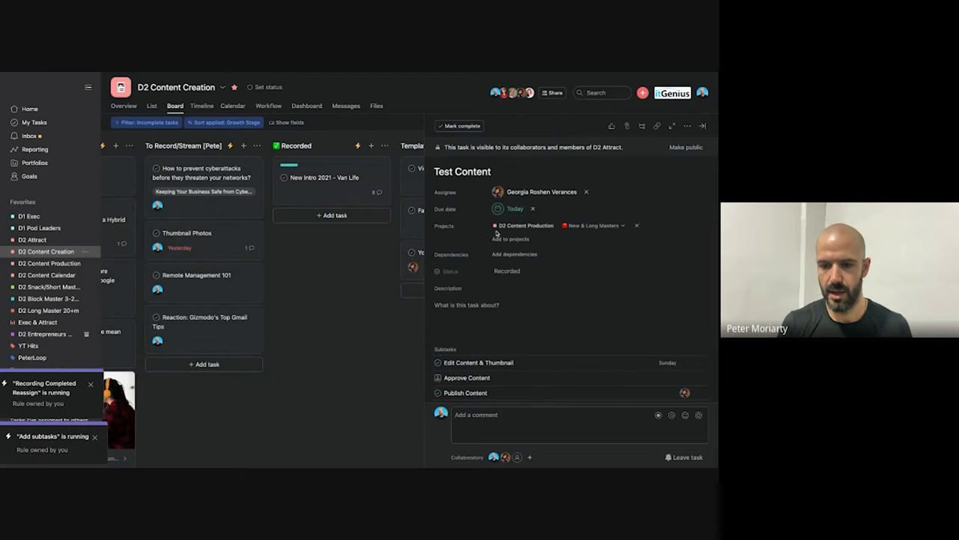
mouse_move(524, 226)
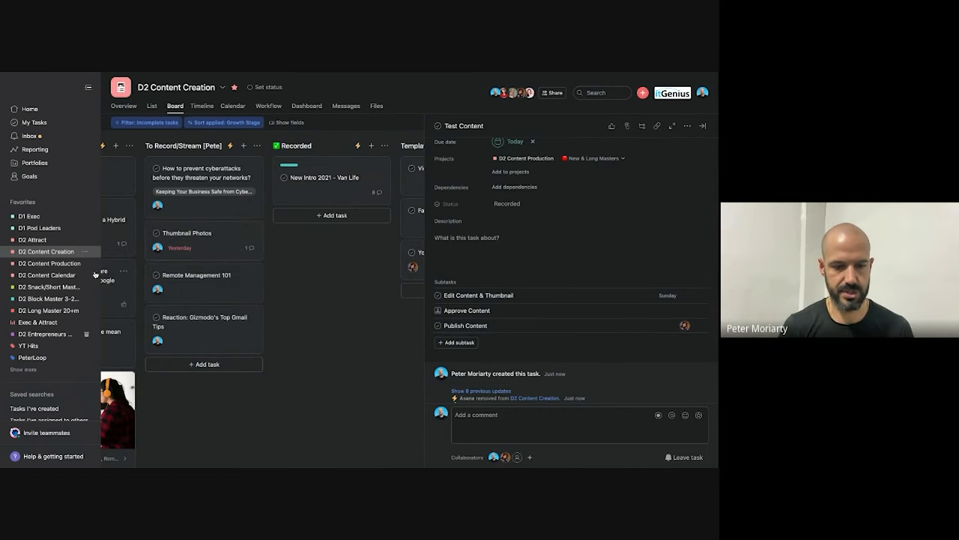
left_click(49, 263)
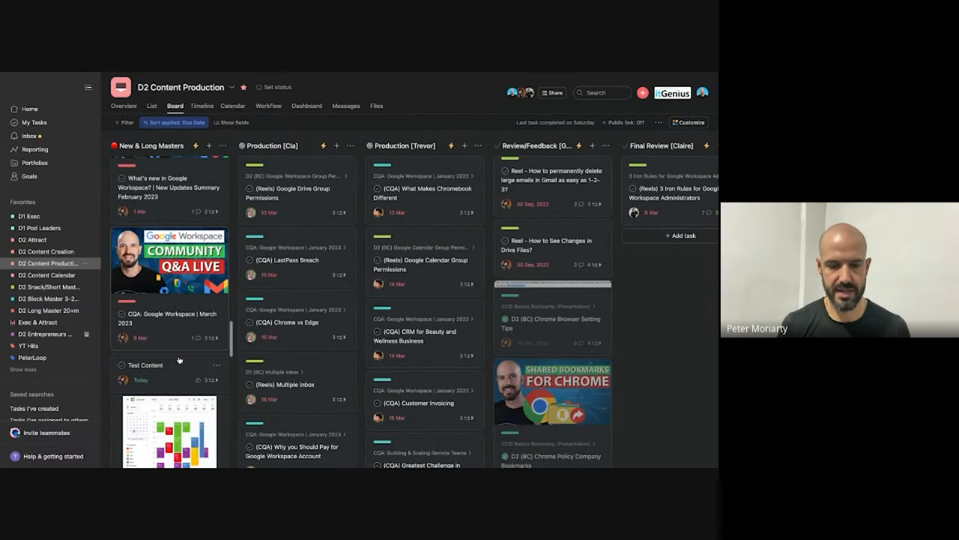
Step: Drag Test Content from New & Long Masters to Production [Trevor], then Final Review [Pete]
left_click_drag(169, 365, 297, 208)
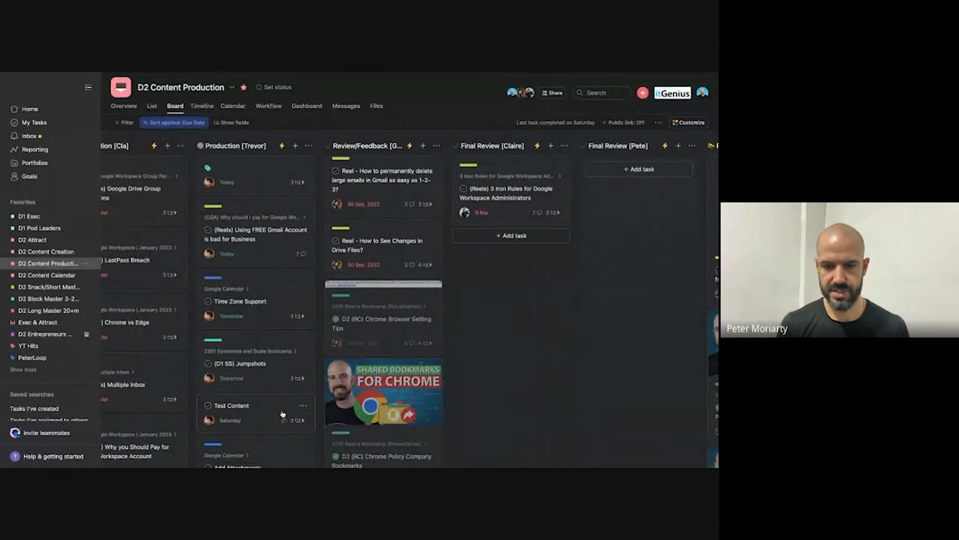
scroll("right", 3)
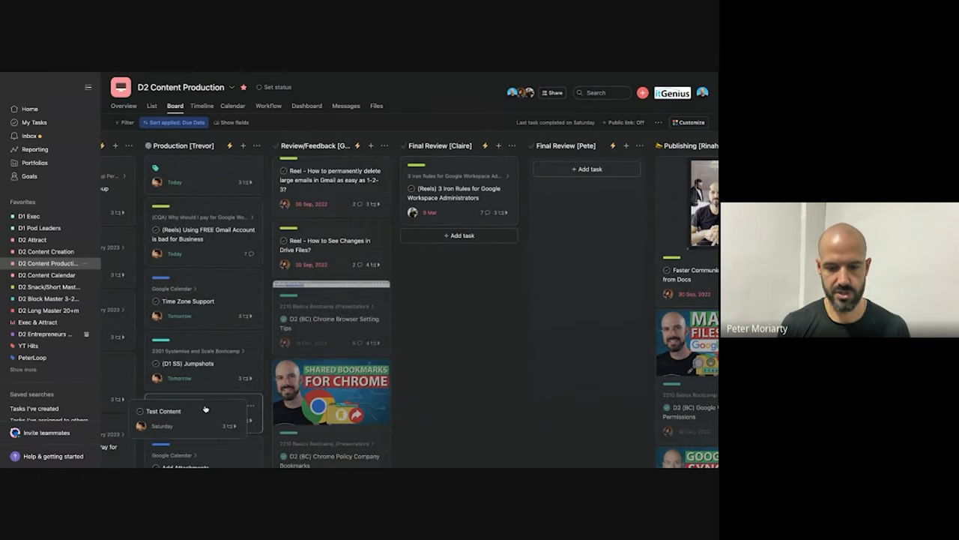
left_click_drag(188, 411, 584, 168)
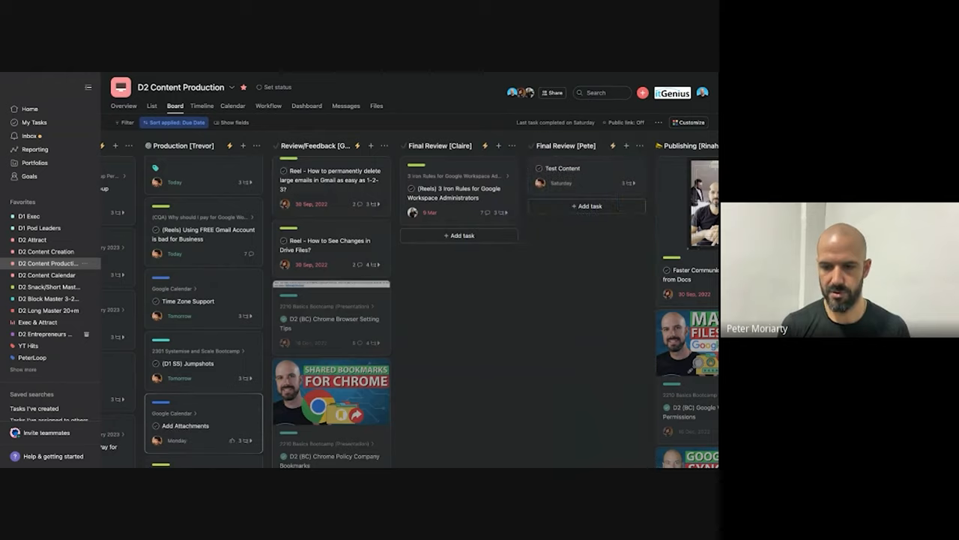
scroll("right", 3)
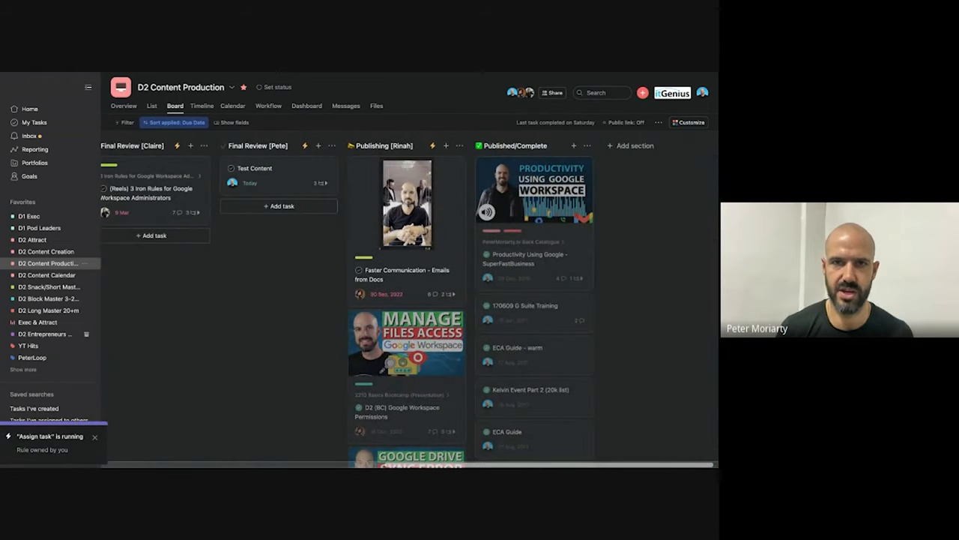
Step: Open the Test Content card in Final Review [Pete] to see its due date and subtasks
left_click(96, 437)
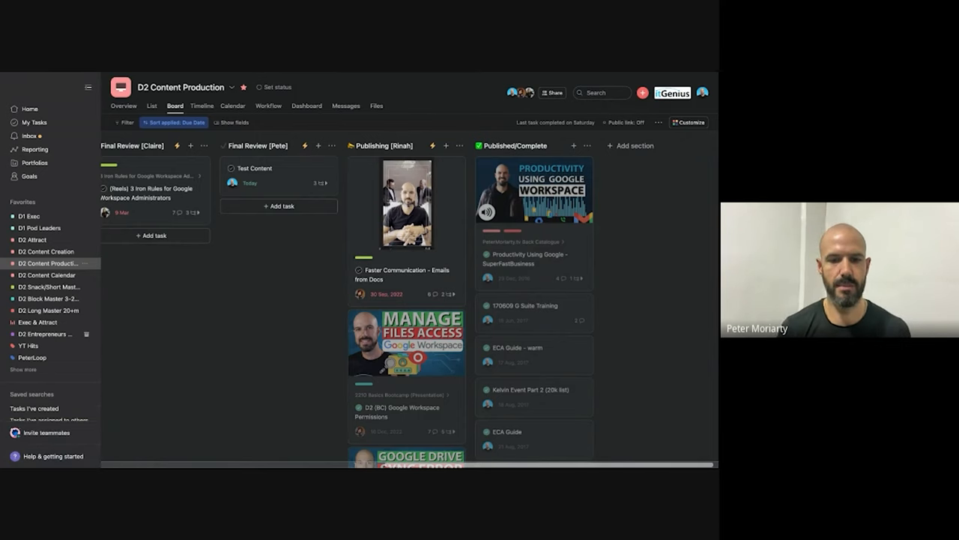
left_click(255, 168)
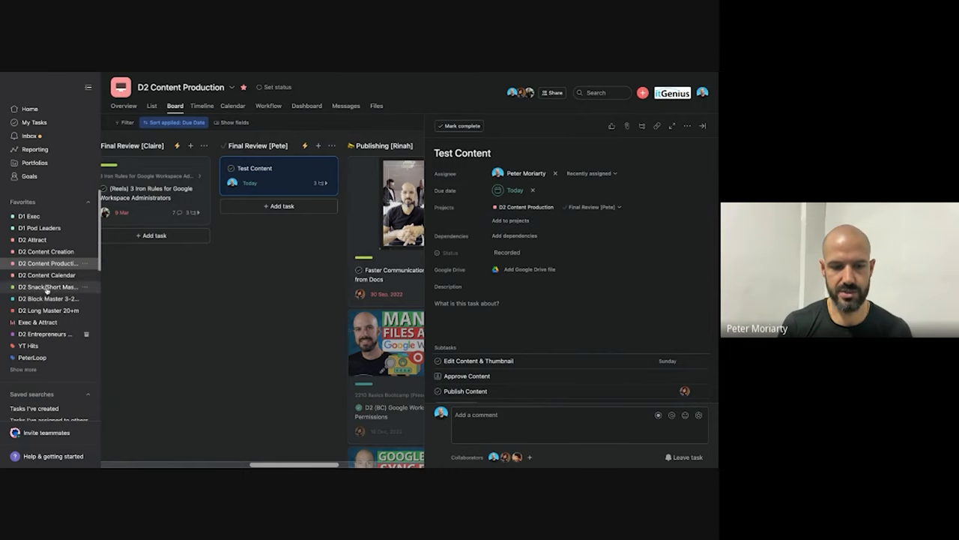
Step: Add Test Content to D2 Snack/Short Master 1-3m with content type Snack-Snippet/Supercut
left_click(509, 220)
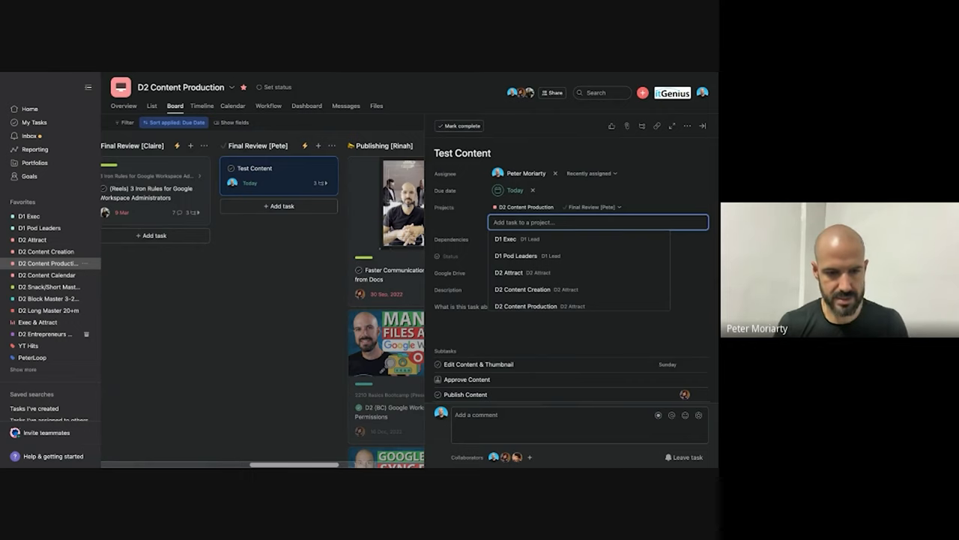
type("shor")
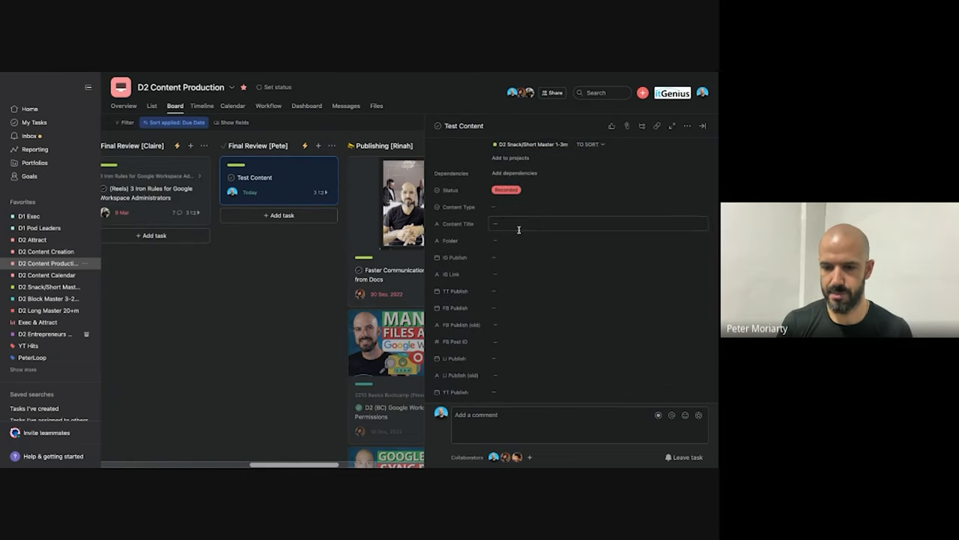
scroll("down", 3)
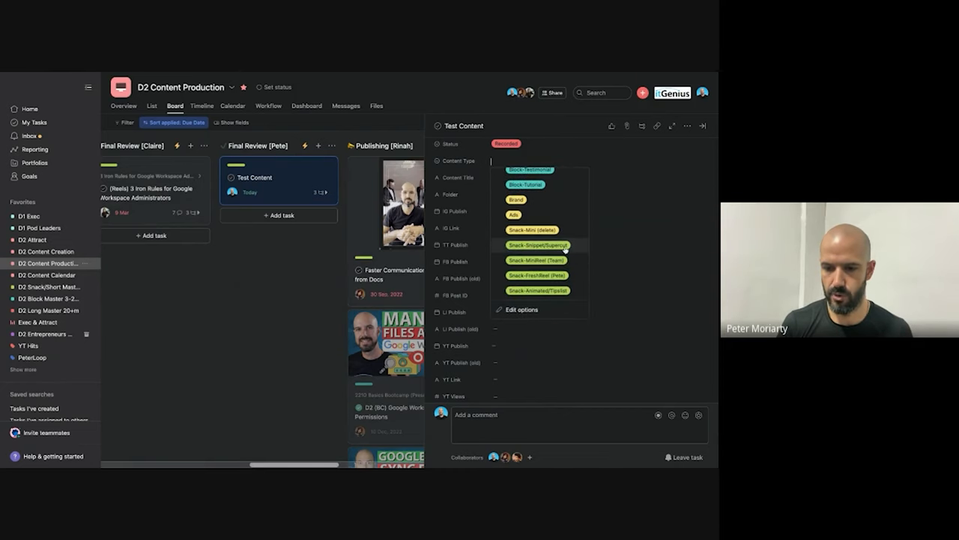
left_click(538, 245)
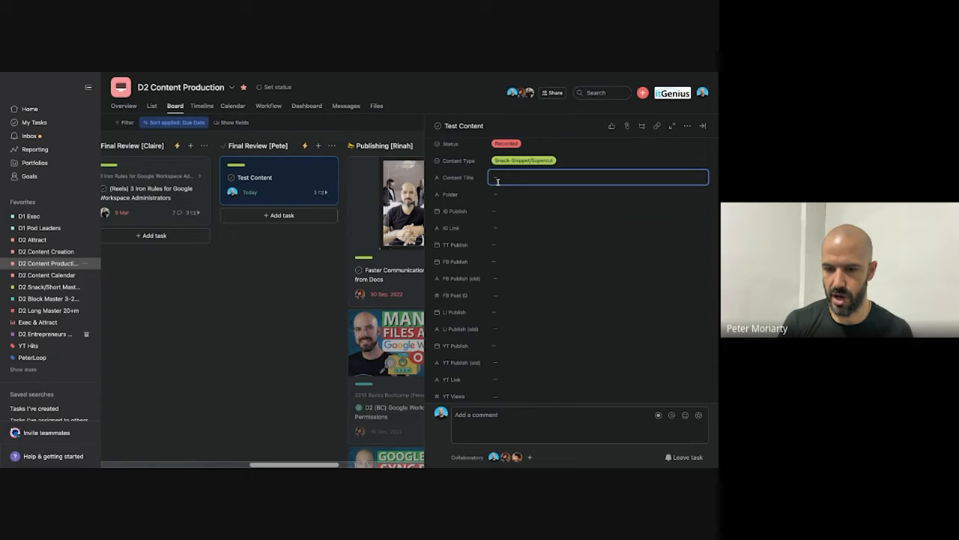
left_click(598, 195)
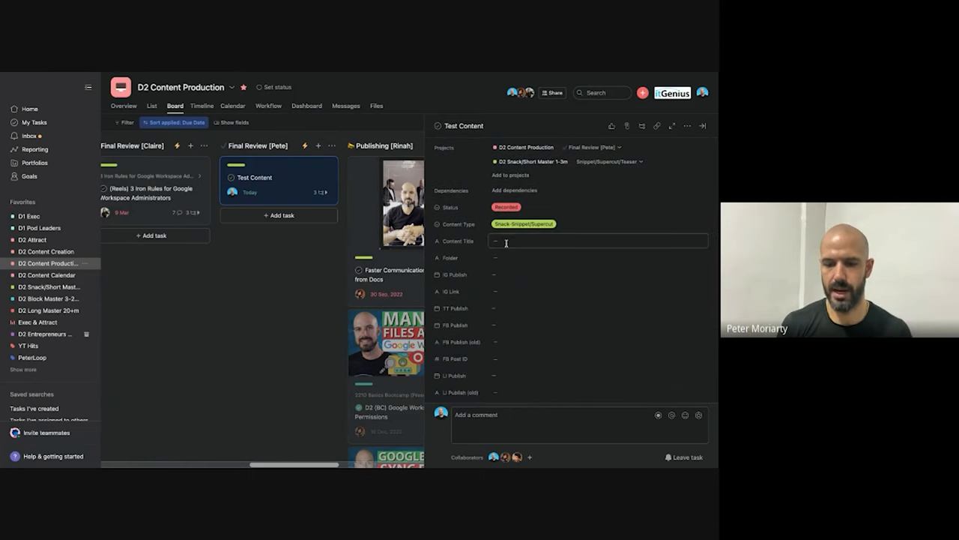
scroll("down", 3)
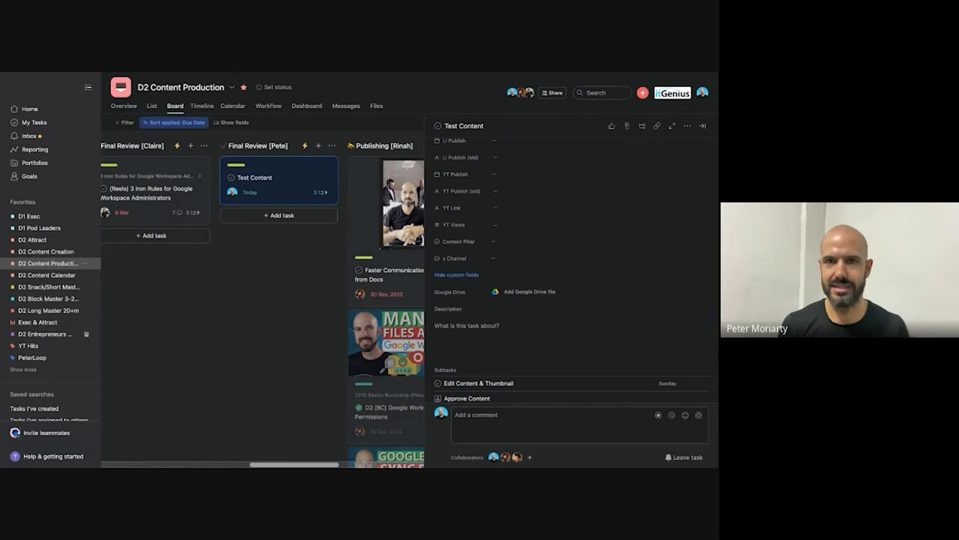
mouse_move(556, 83)
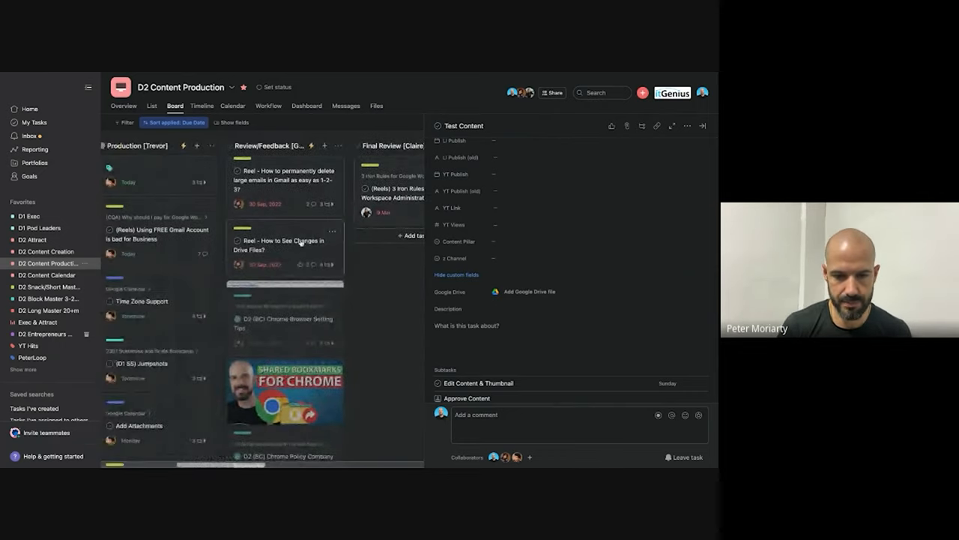
Step: Review the completed D2 (BC) Chrome Policy Company Bookmarks task and open its Drive folder
scroll("down", 3)
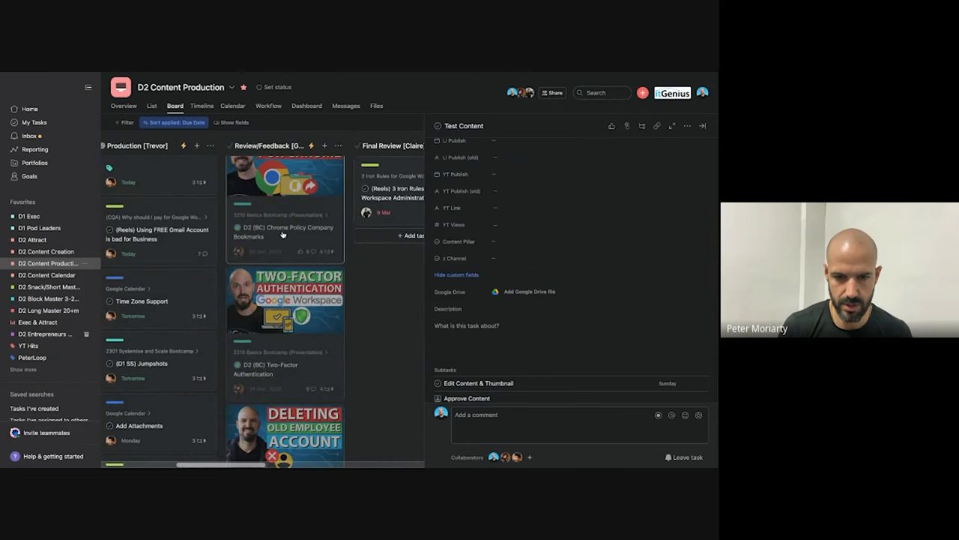
left_click(270, 231)
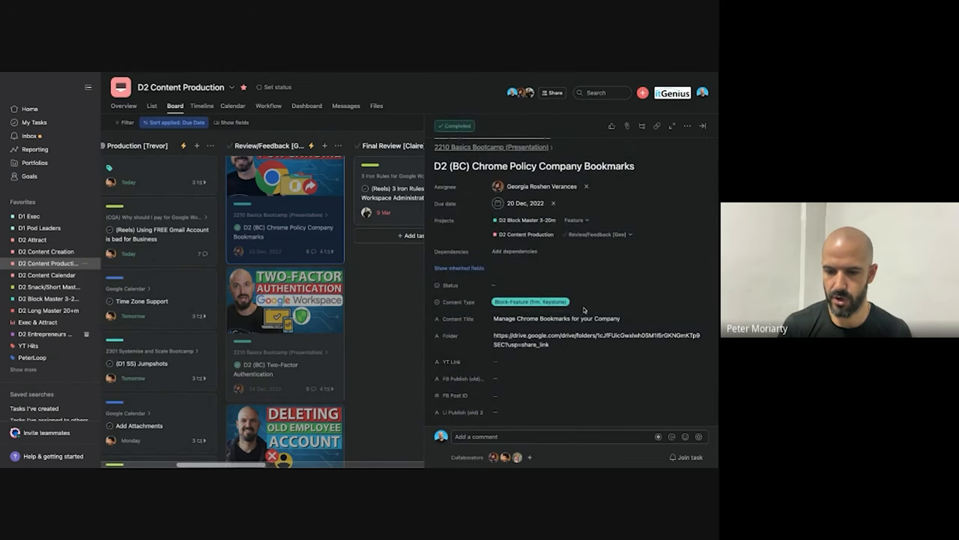
left_click(596, 338)
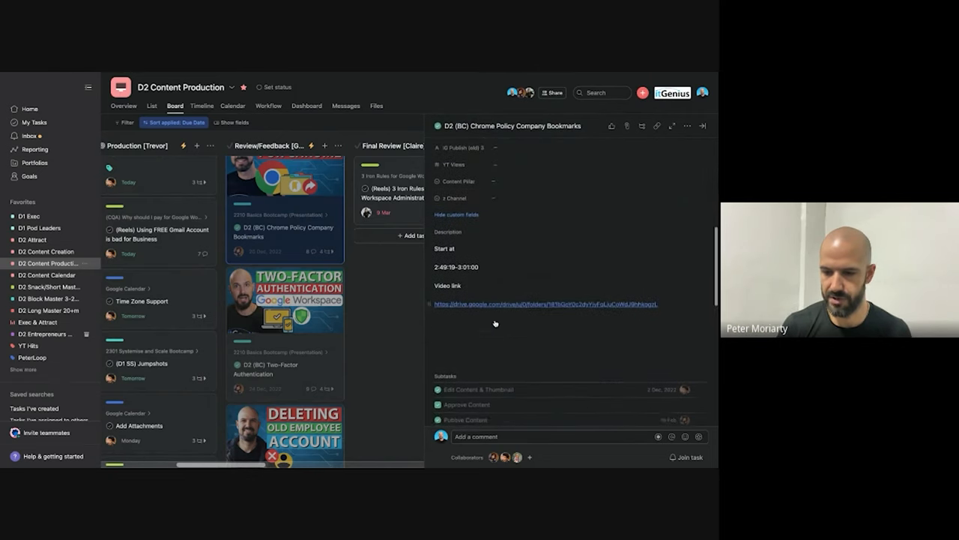
scroll("down", 3)
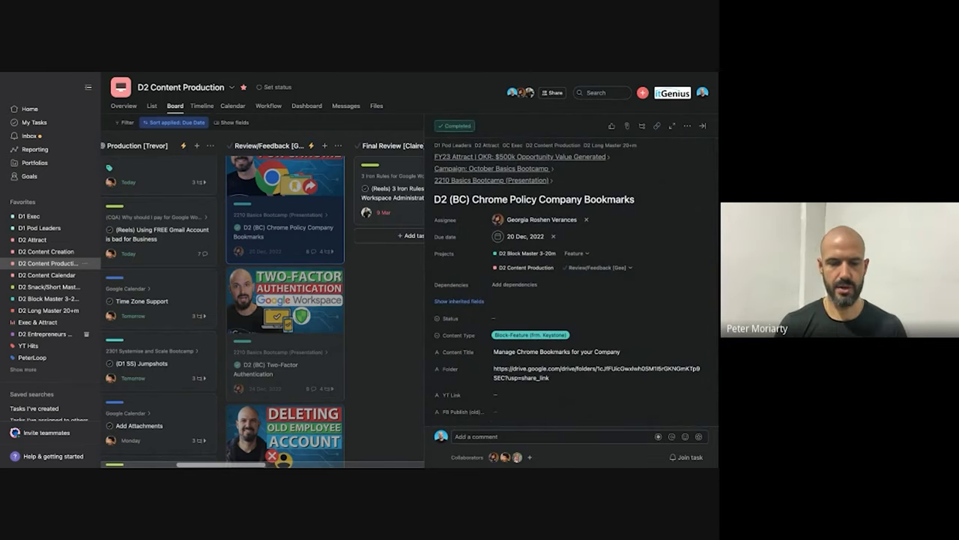
left_click(596, 372)
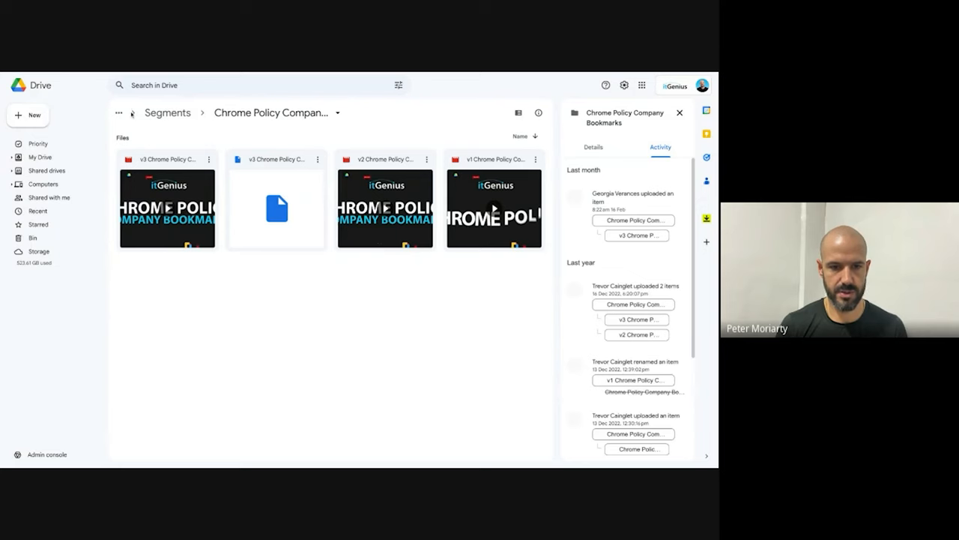
Step: Jump up via the breadcrumb to the 221012 Basics Bootcamp Day 2 folder
left_click(118, 112)
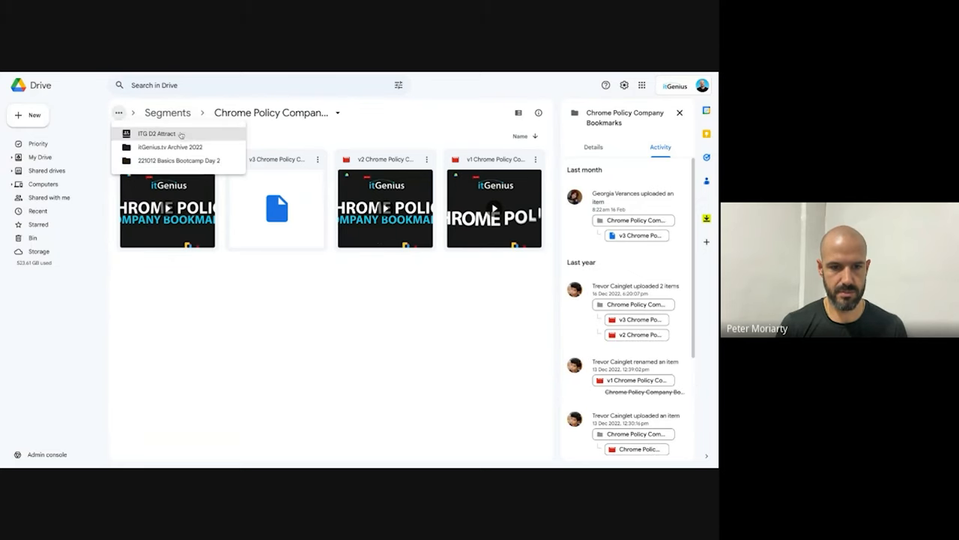
left_click(178, 160)
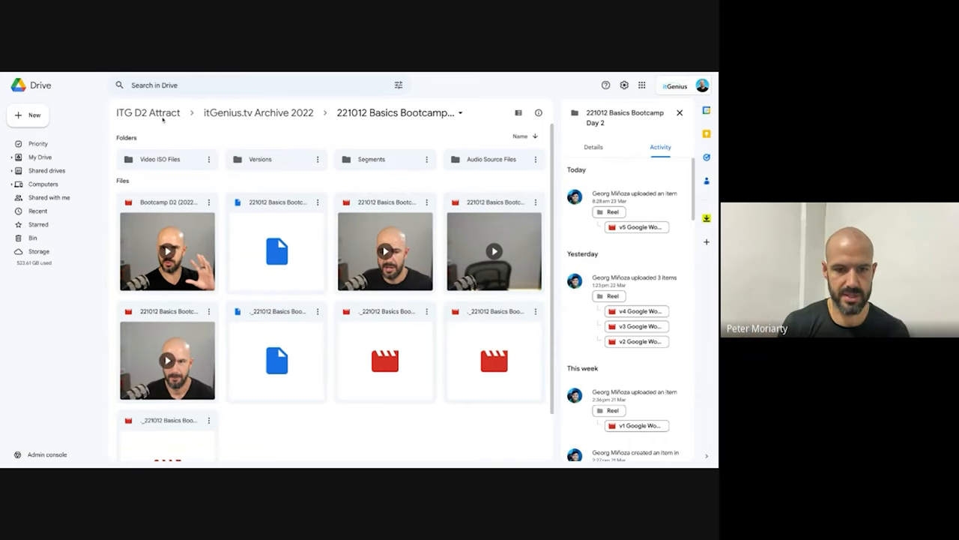
Step: View the Lastpass project's Raw and Versions folders, then return to itGenius.tv Active
left_click(147, 112)
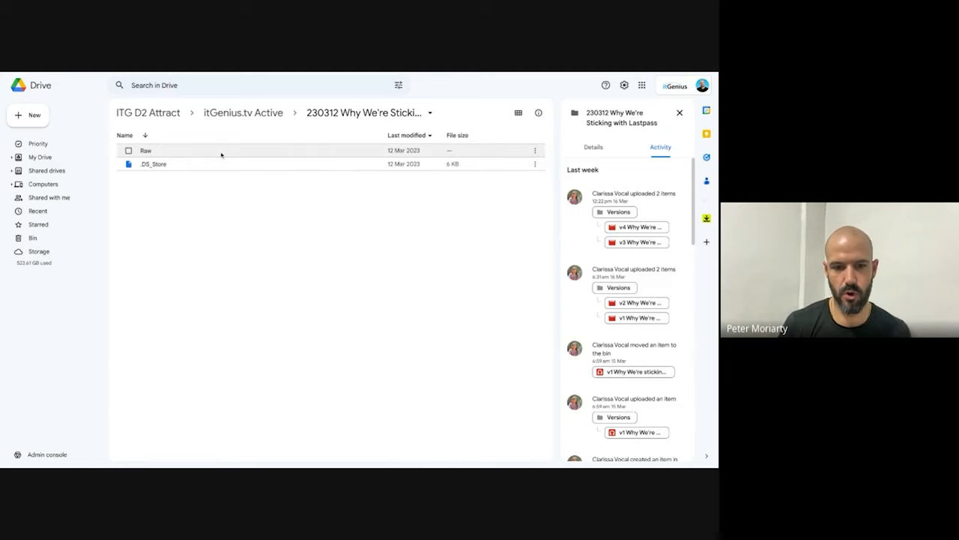
double_click(146, 151)
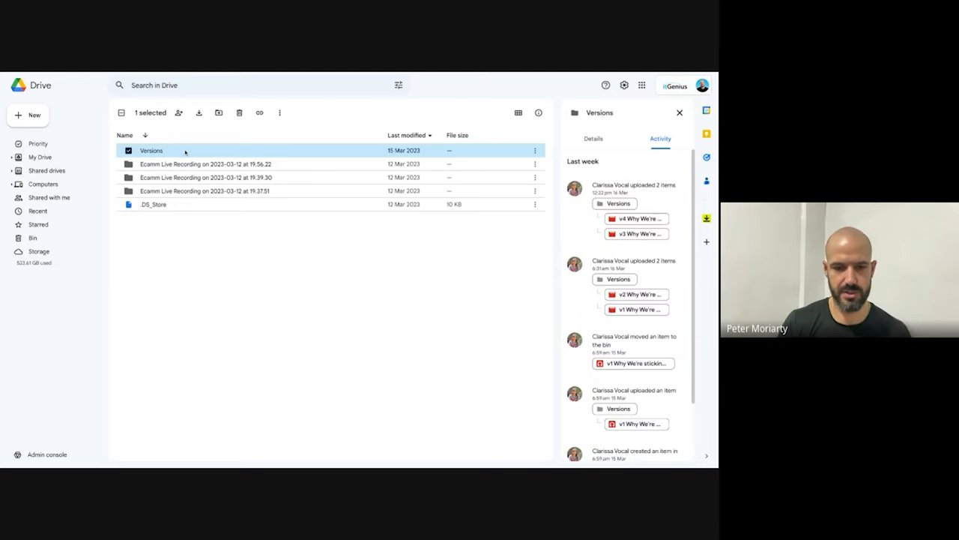
double_click(151, 150)
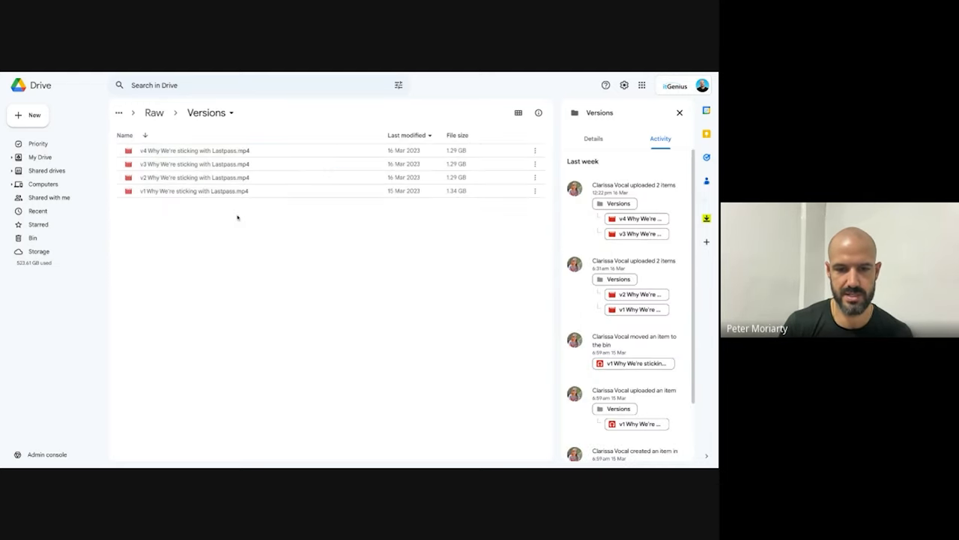
mouse_move(262, 213)
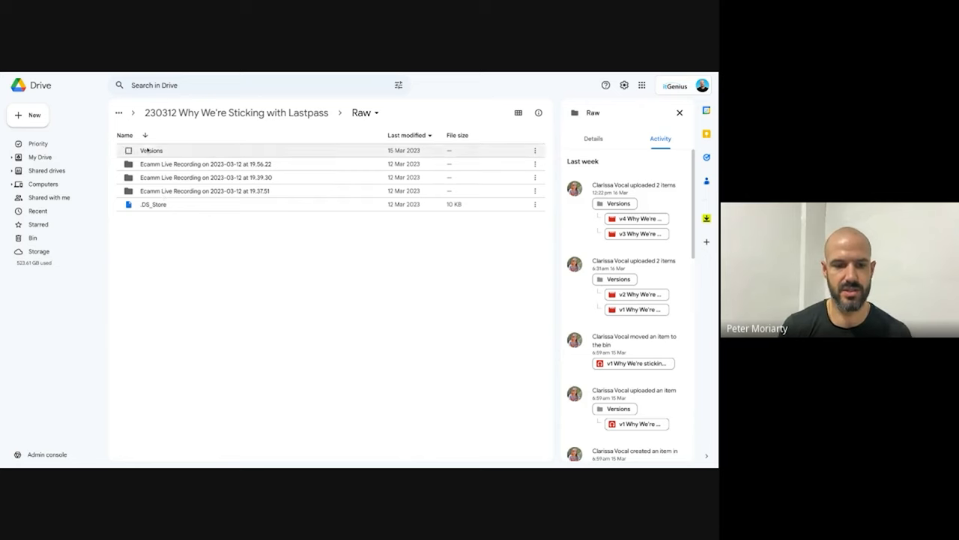
left_click(118, 113)
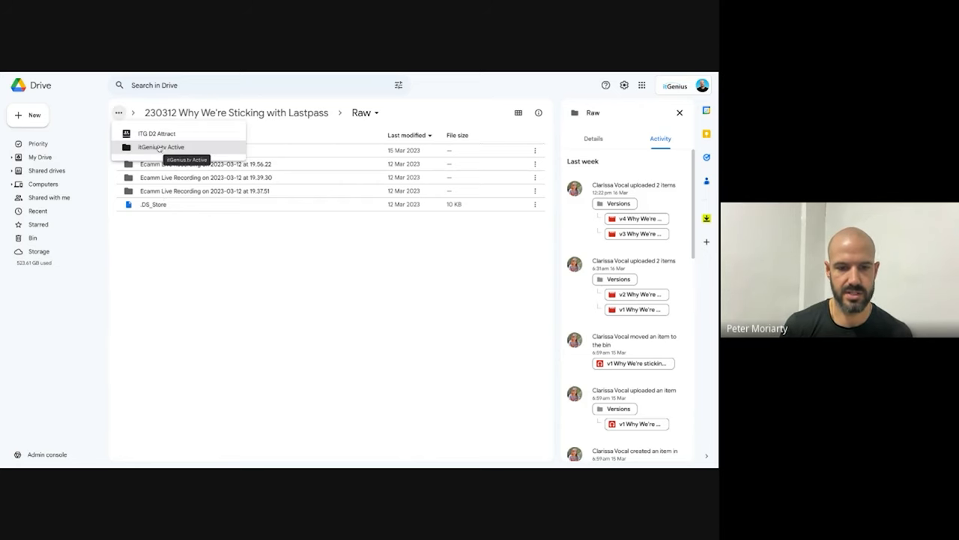
left_click(160, 147)
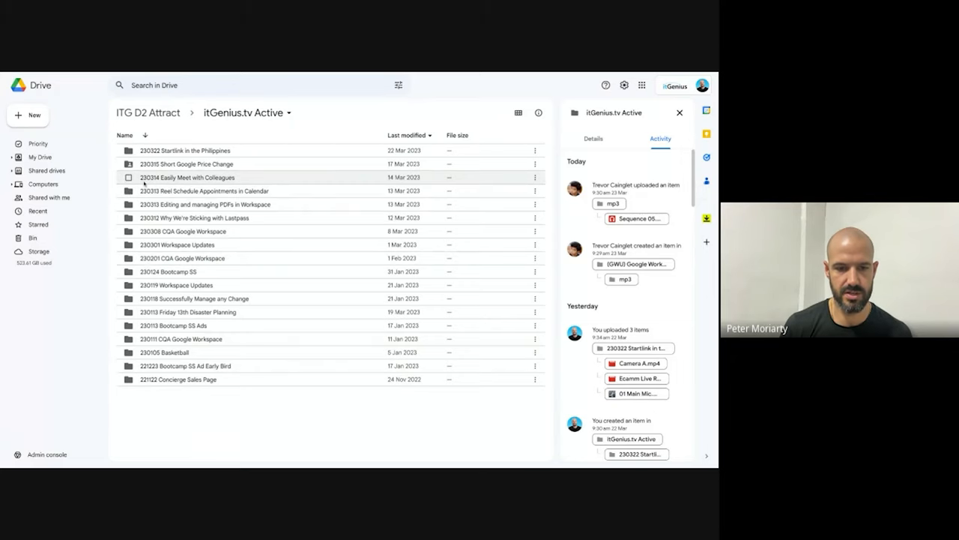
mouse_move(159, 164)
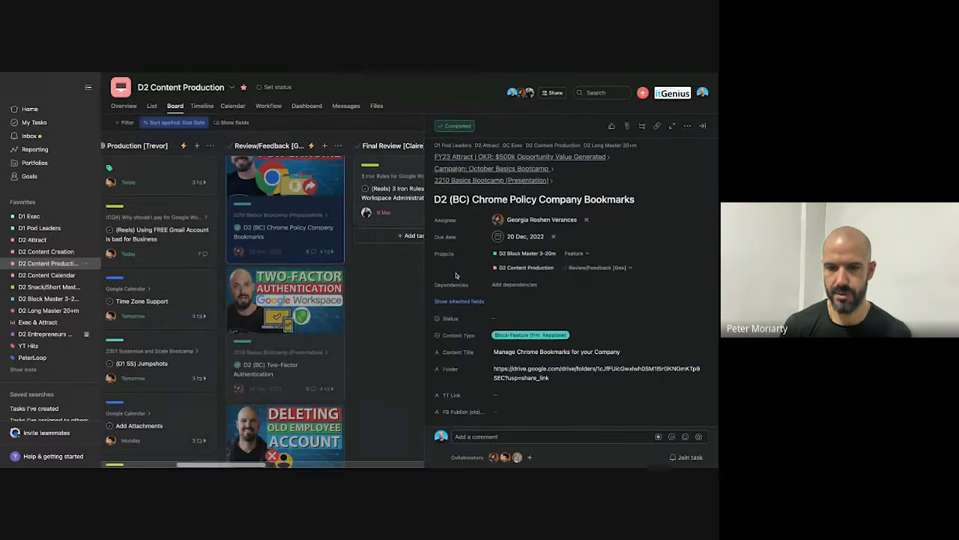
Step: Close the Chrome Policy task details and scroll the board right
left_click(703, 126)
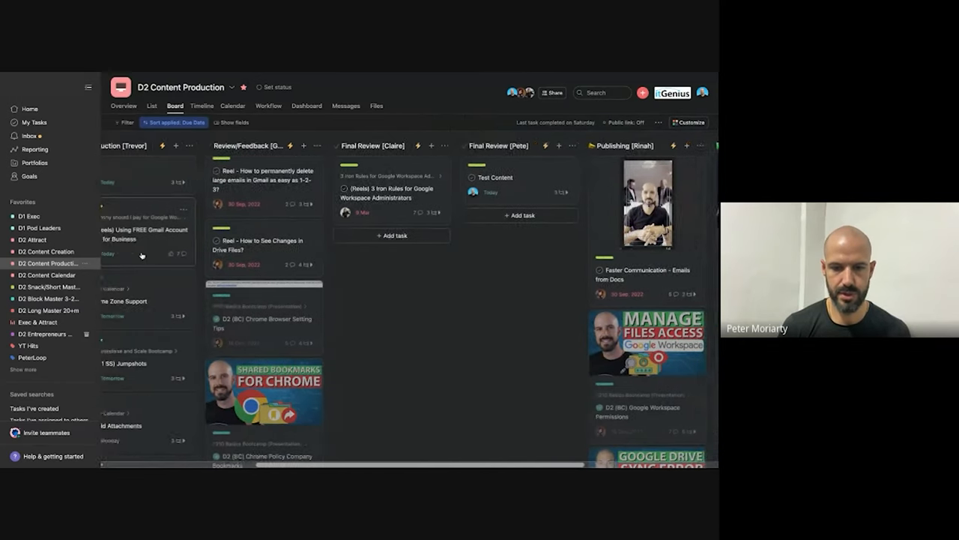
scroll("right", 3)
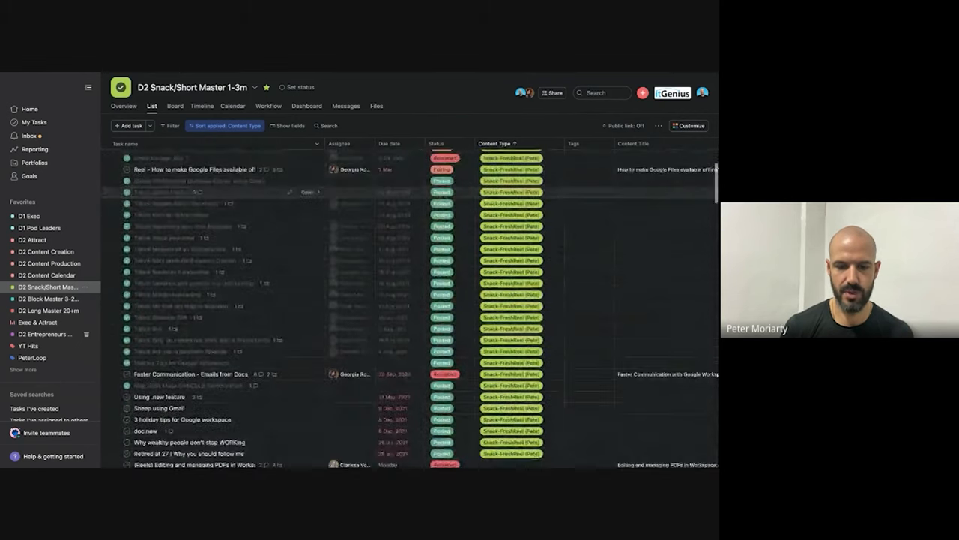
scroll("down", 3)
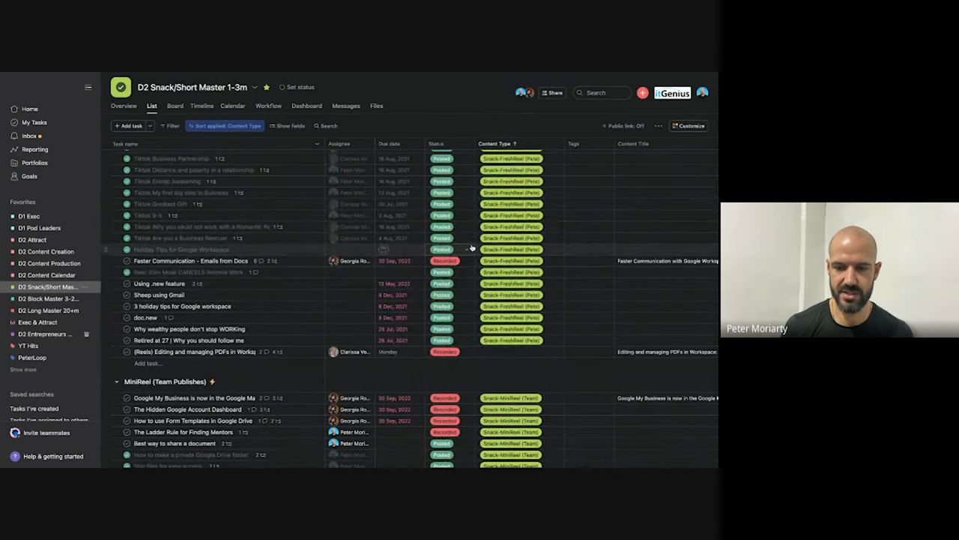
left_click(442, 249)
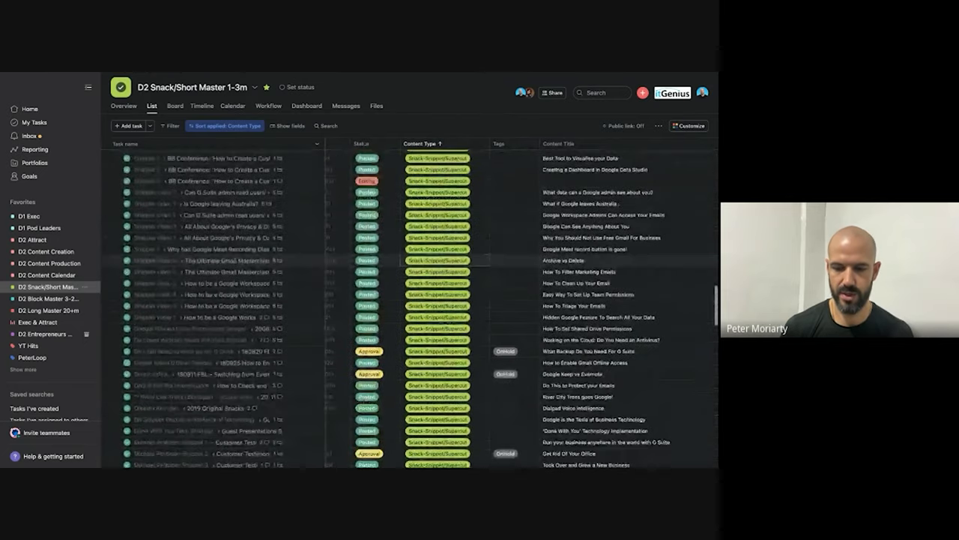
scroll("down", 3)
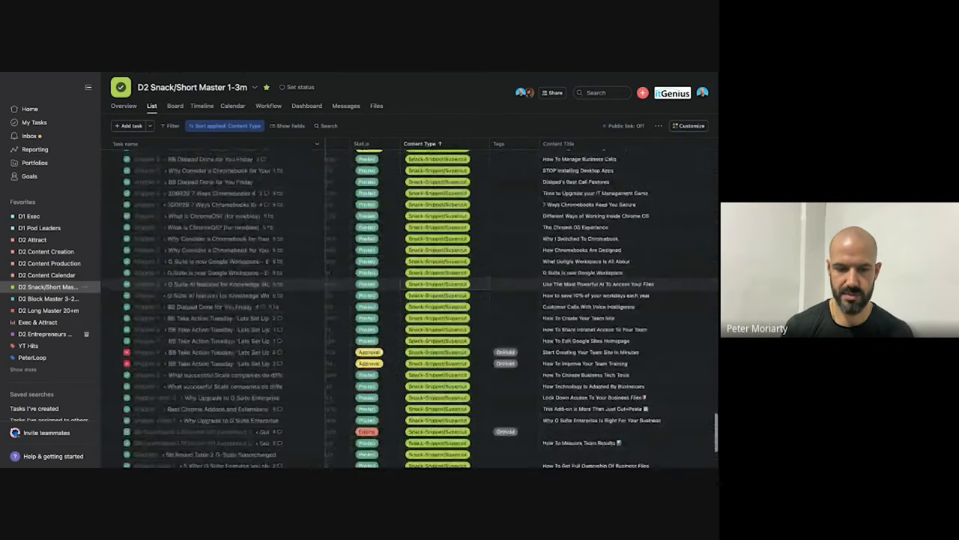
scroll("down", 3)
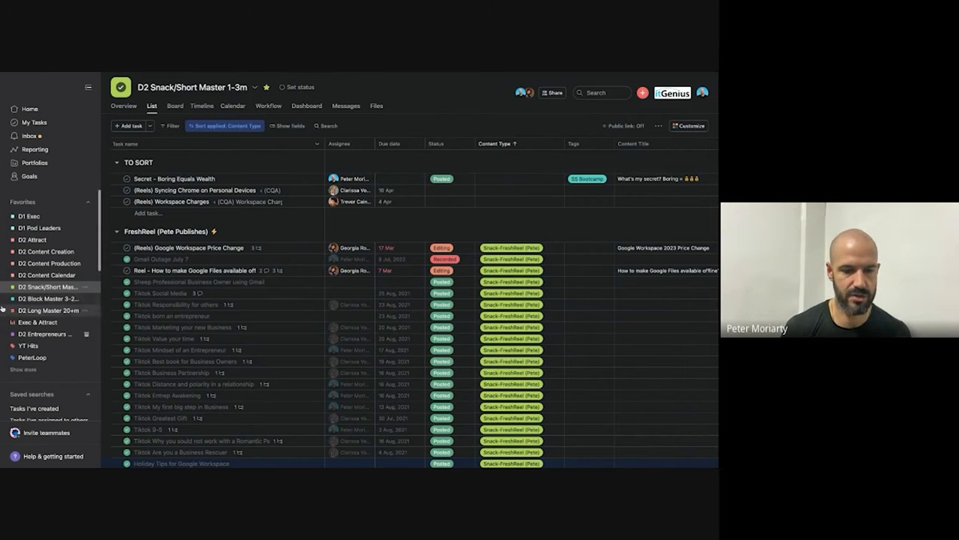
Step: Select D2 Content Calendar in Favorites to view March 2023 Publish Content entries
left_click(46, 275)
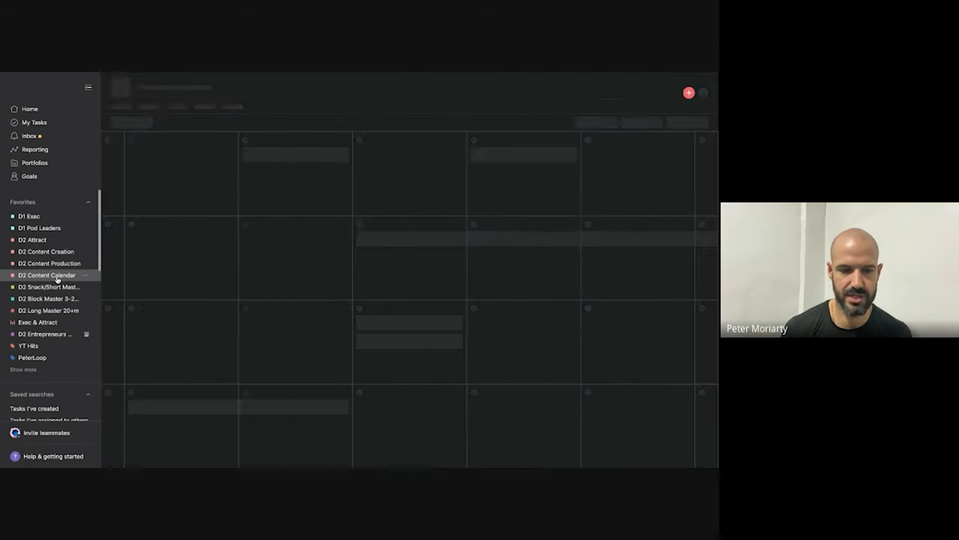
left_click(46, 275)
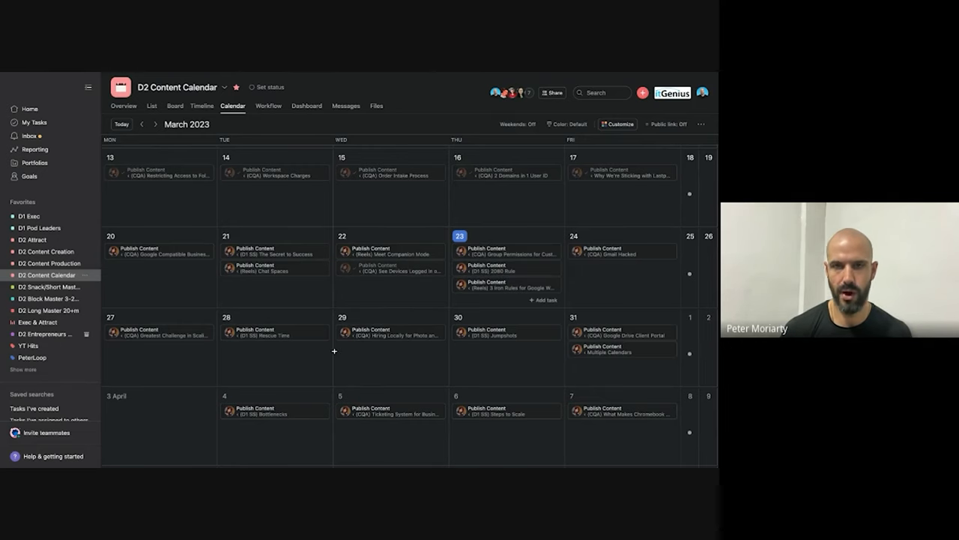
mouse_move(355, 350)
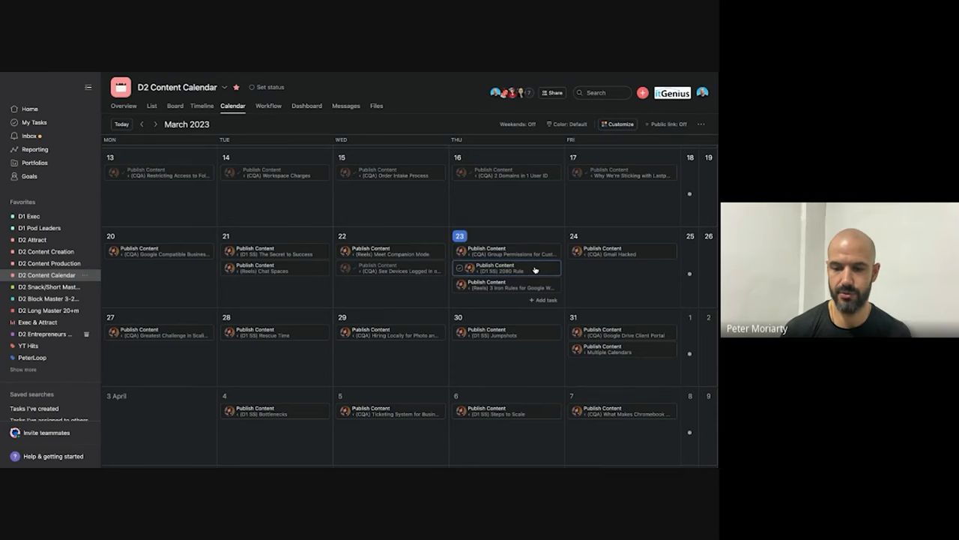
Step: Open the (D1 SS) 2080 Rule video and its Publish Content subtask due today
left_click(502, 268)
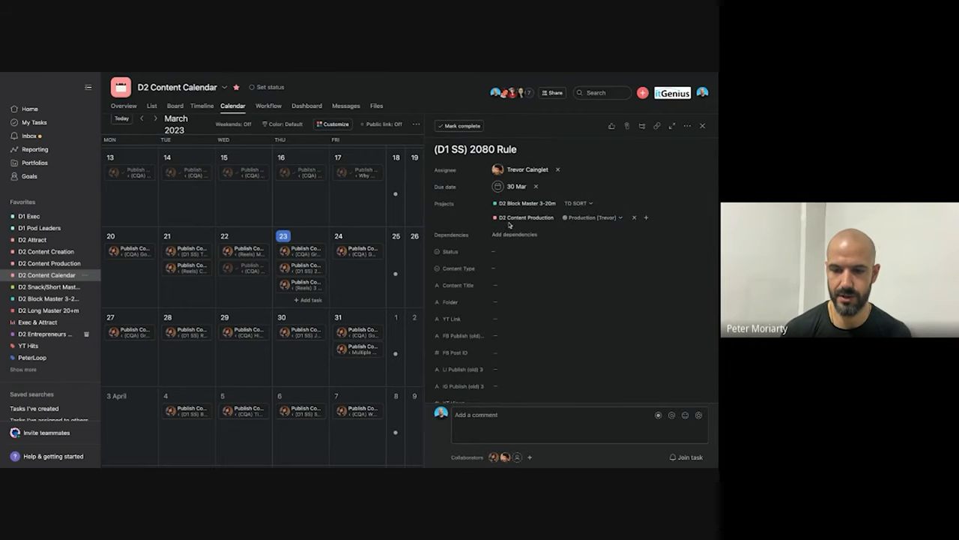
scroll("down", 3)
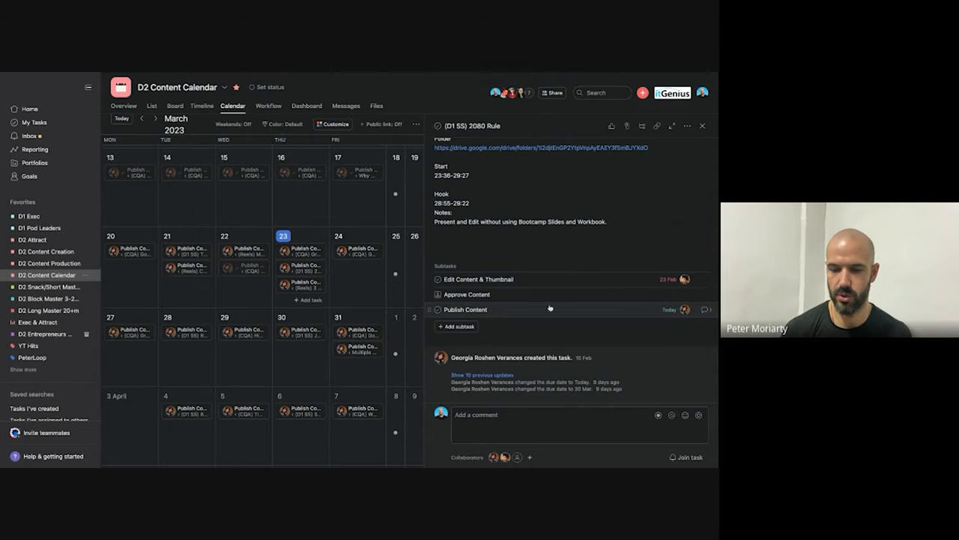
left_click(464, 310)
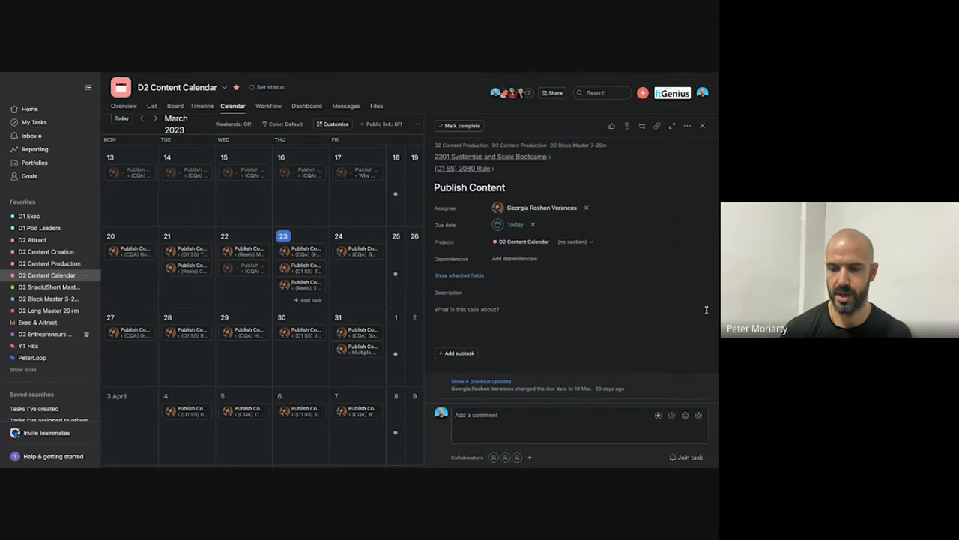
mouse_move(480, 248)
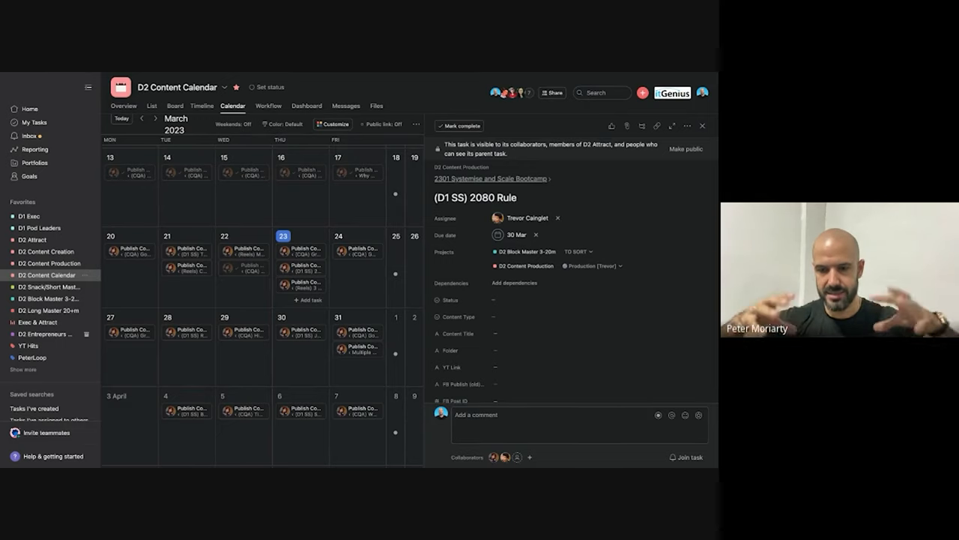
scroll("down", 3)
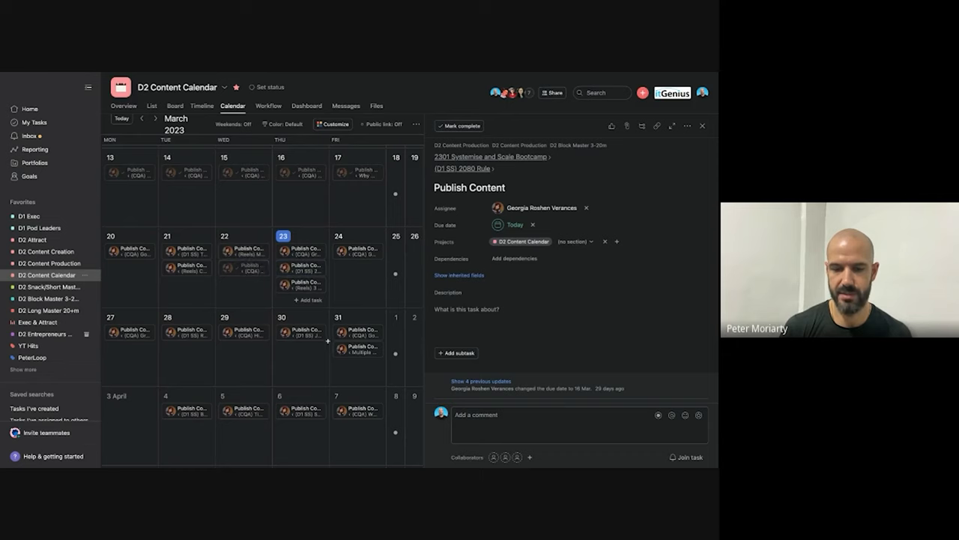
mouse_move(330, 275)
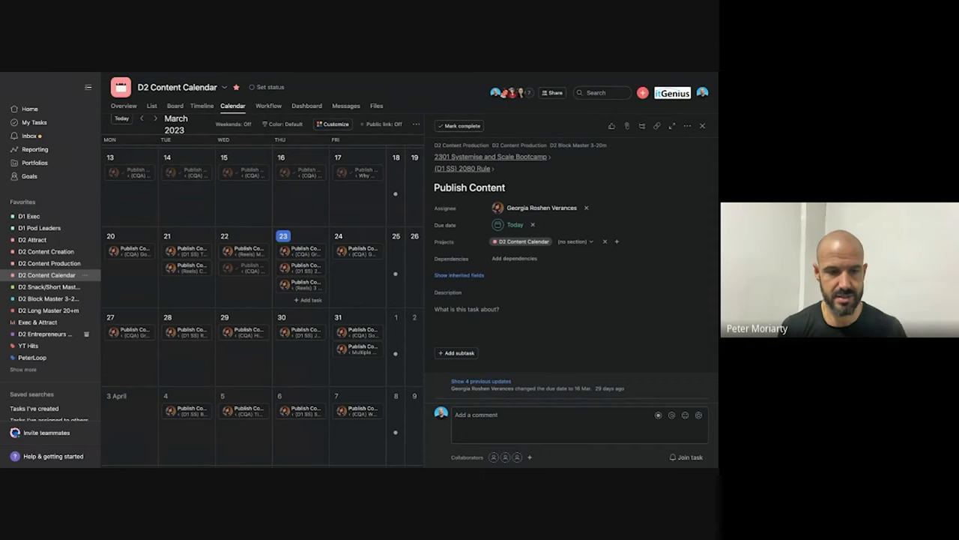
Step: Open D2 Content Creation, then the D2 Content Production project from Favorites
left_click(46, 251)
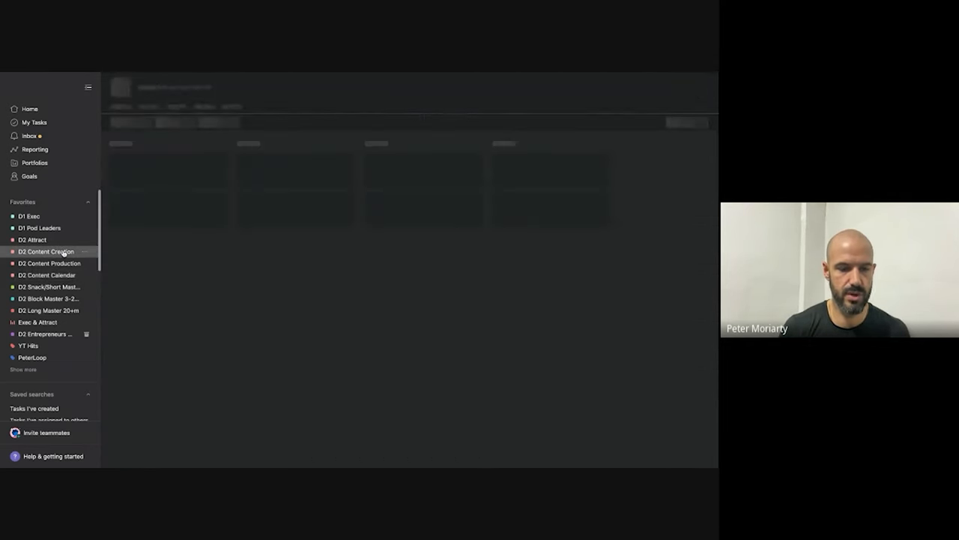
left_click(49, 263)
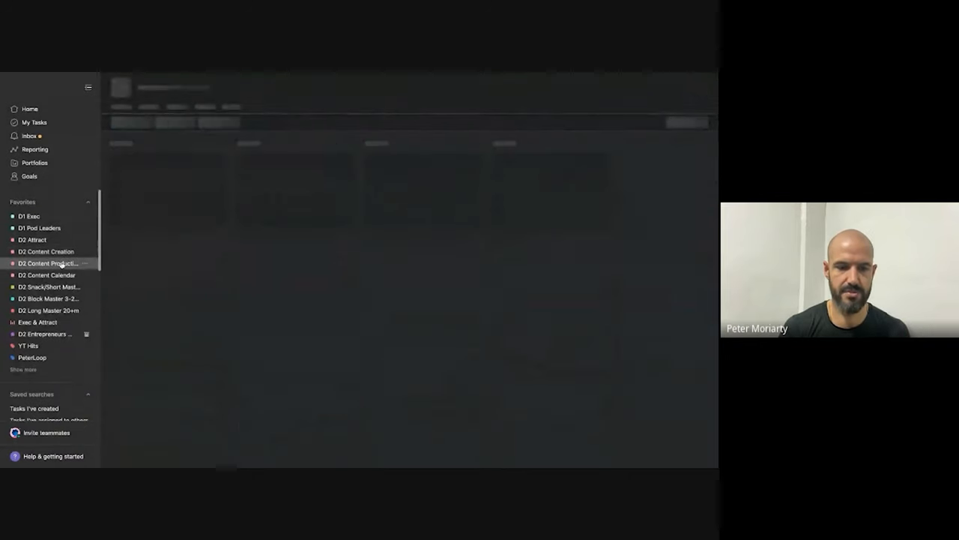
left_click(47, 263)
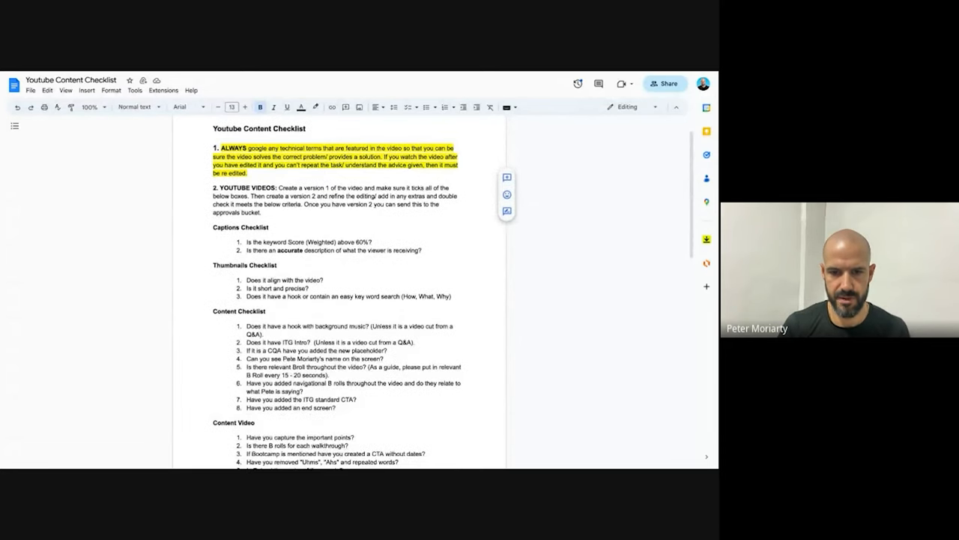
scroll("down", 3)
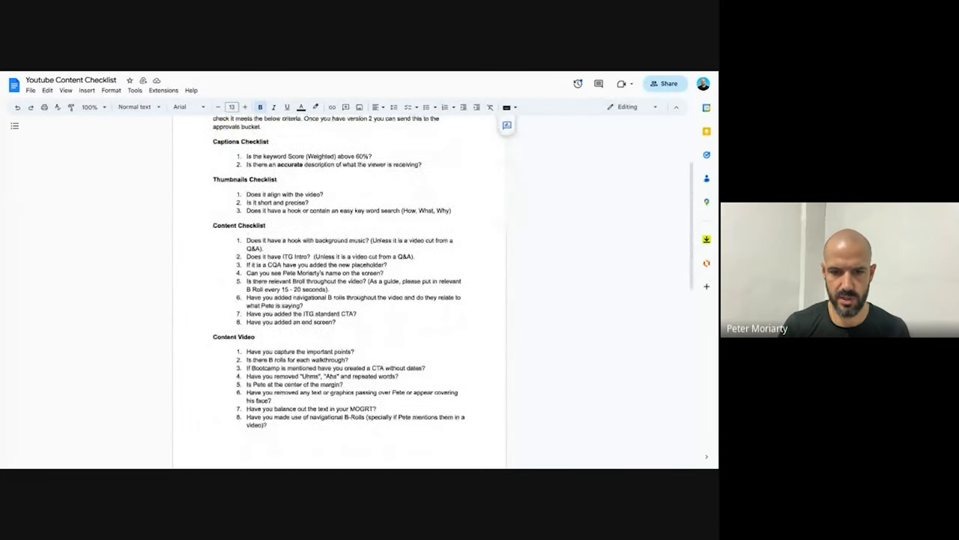
scroll("down", 3)
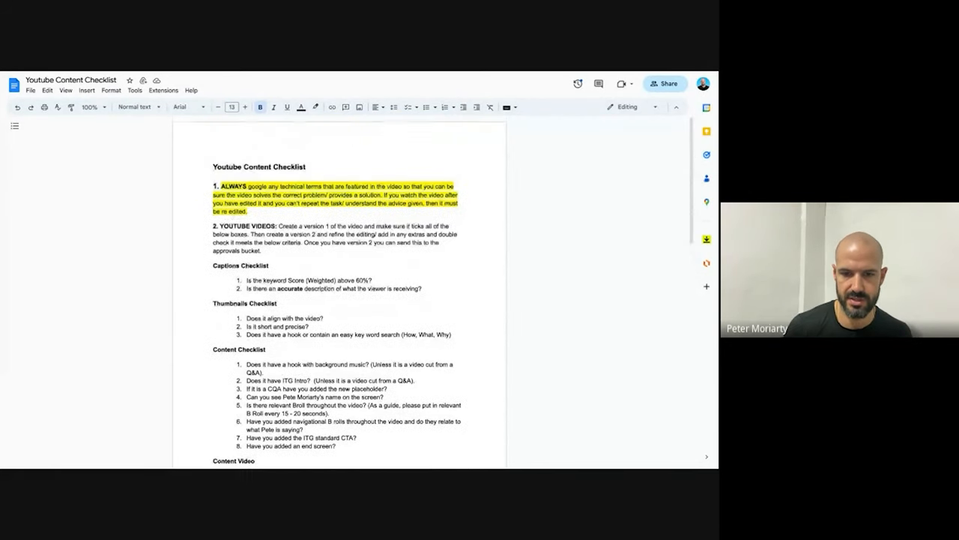
scroll("down", 3)
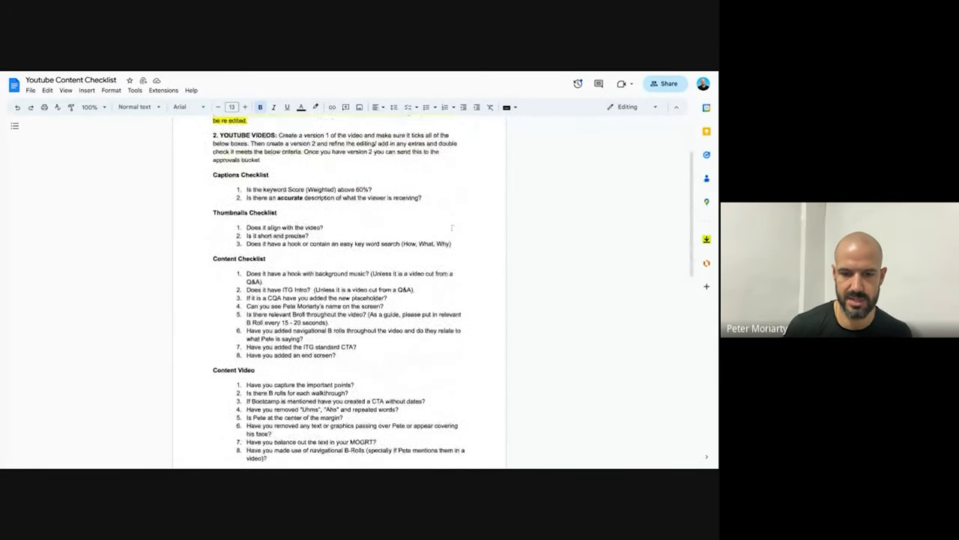
scroll("down", 3)
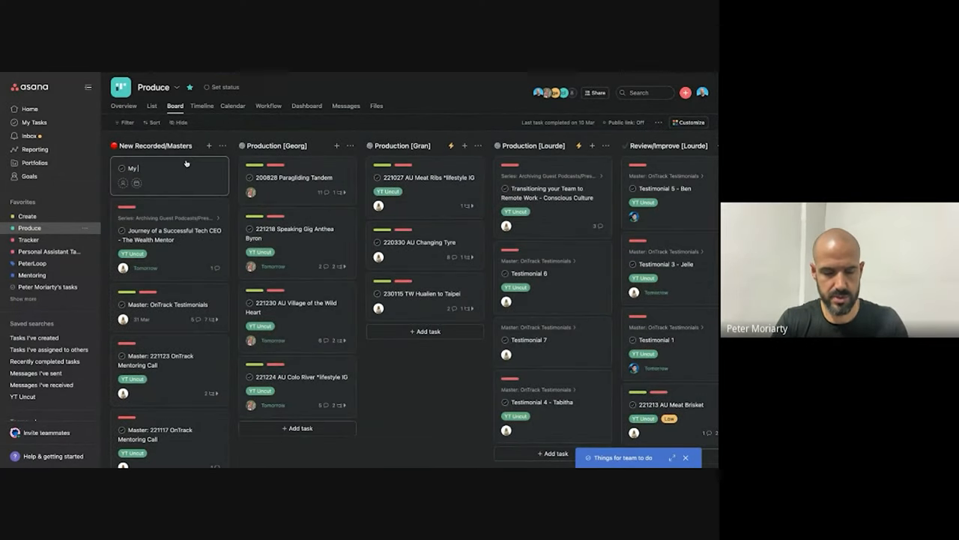
Step: Finish the 'My Content Production Process' task, assign it to guest 'lou', and start its description
type("Content Production Proces")
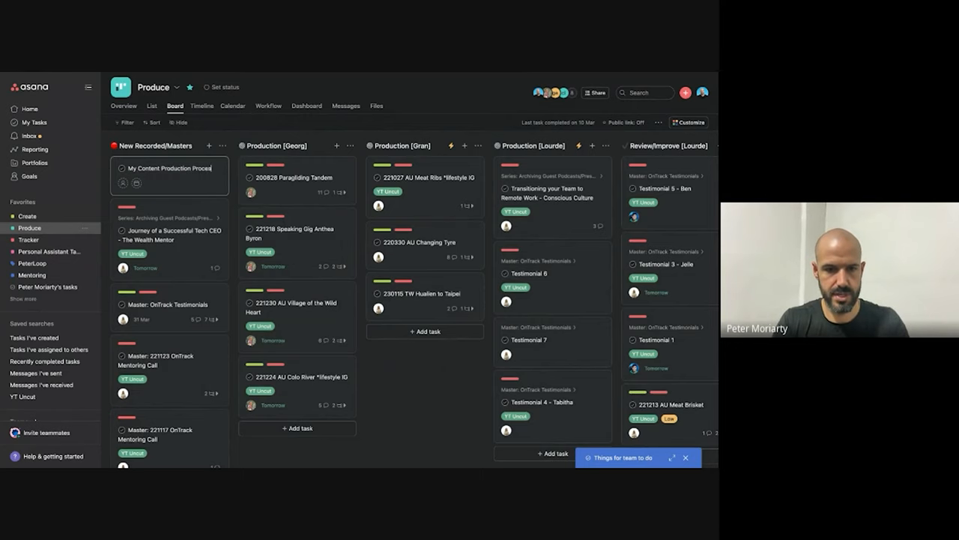
left_click(171, 168)
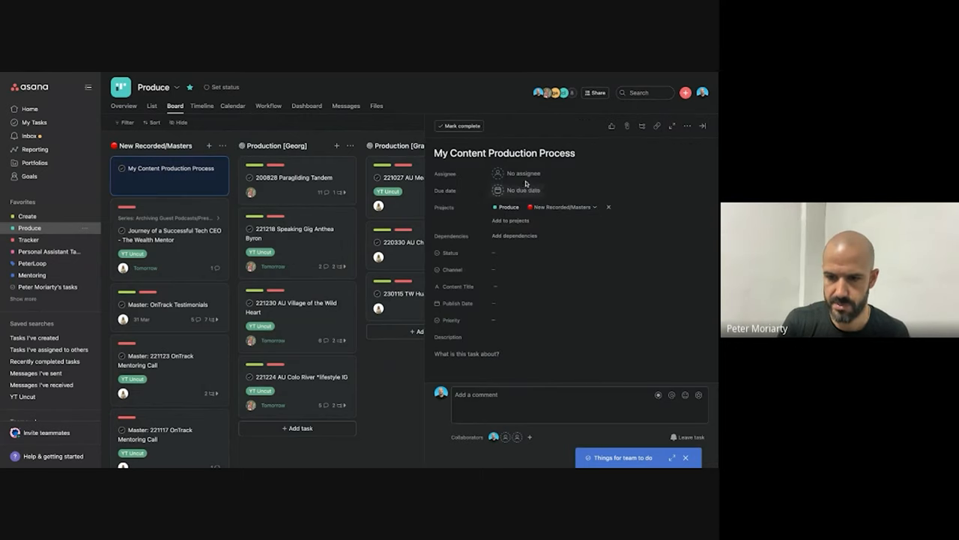
left_click(524, 173)
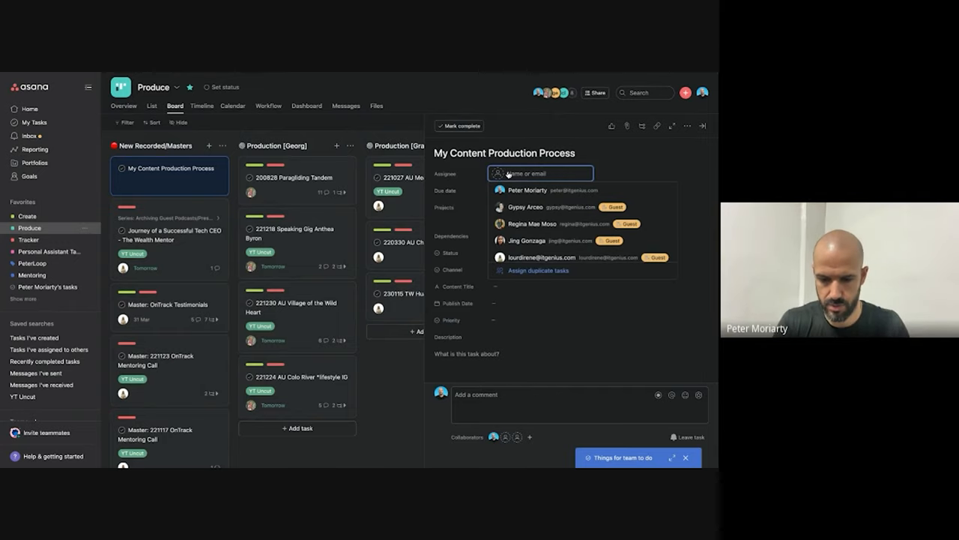
type("lou")
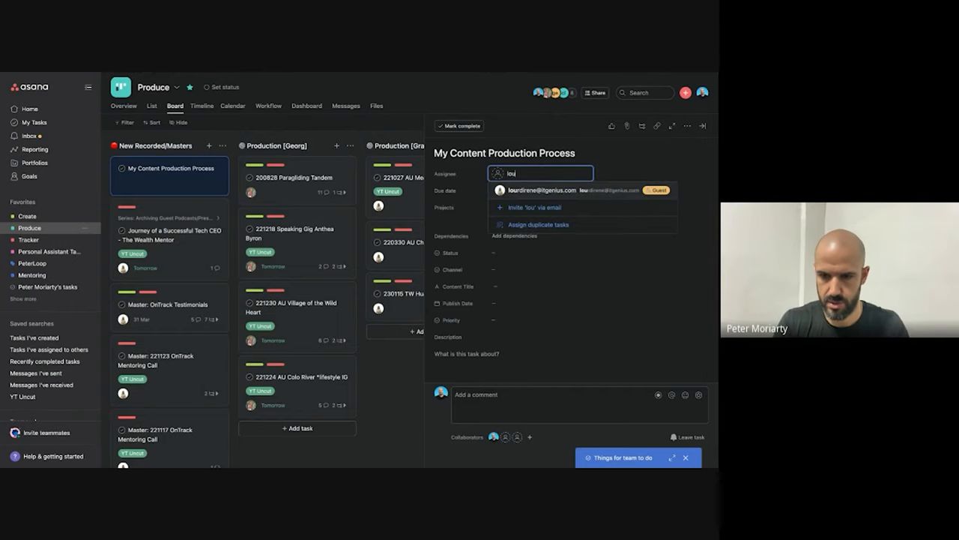
left_click(559, 189)
type("This is a snipped")
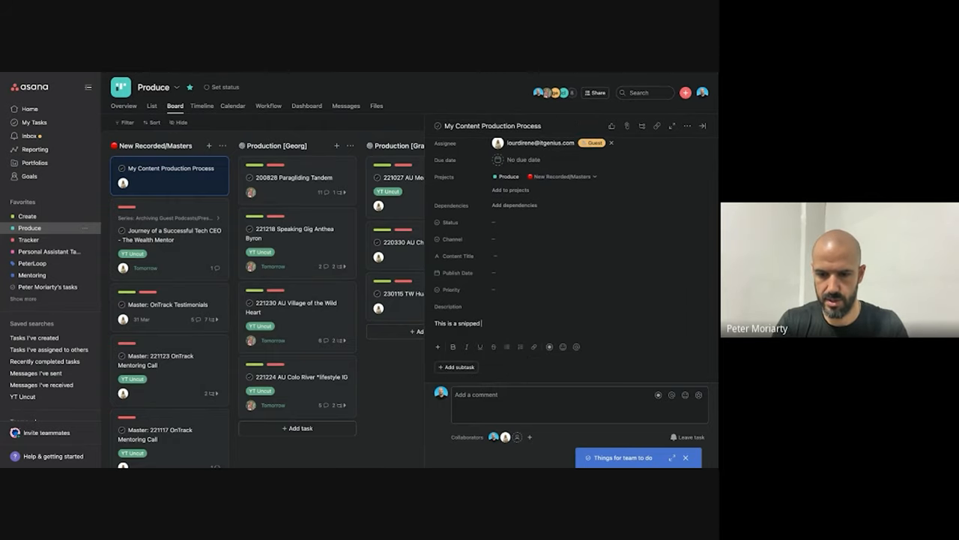
type("form today's")
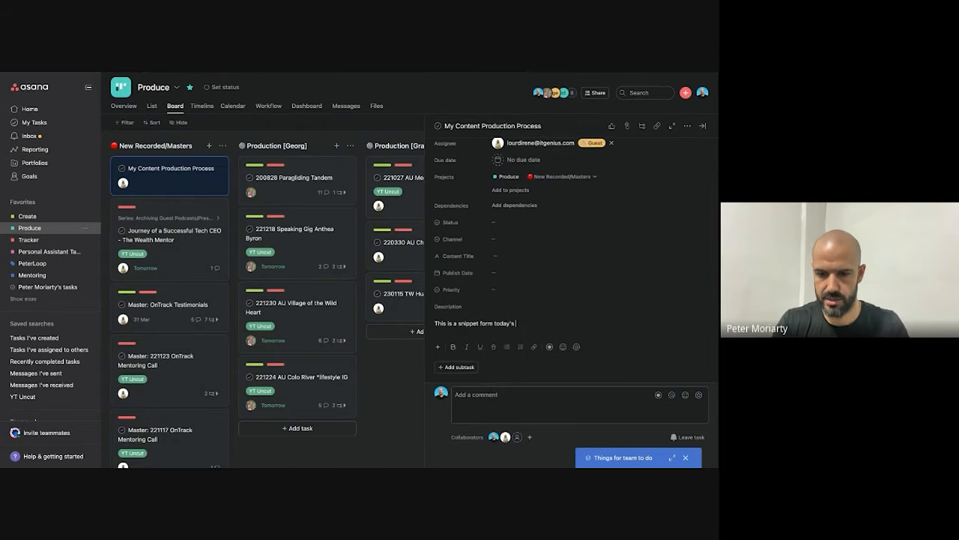